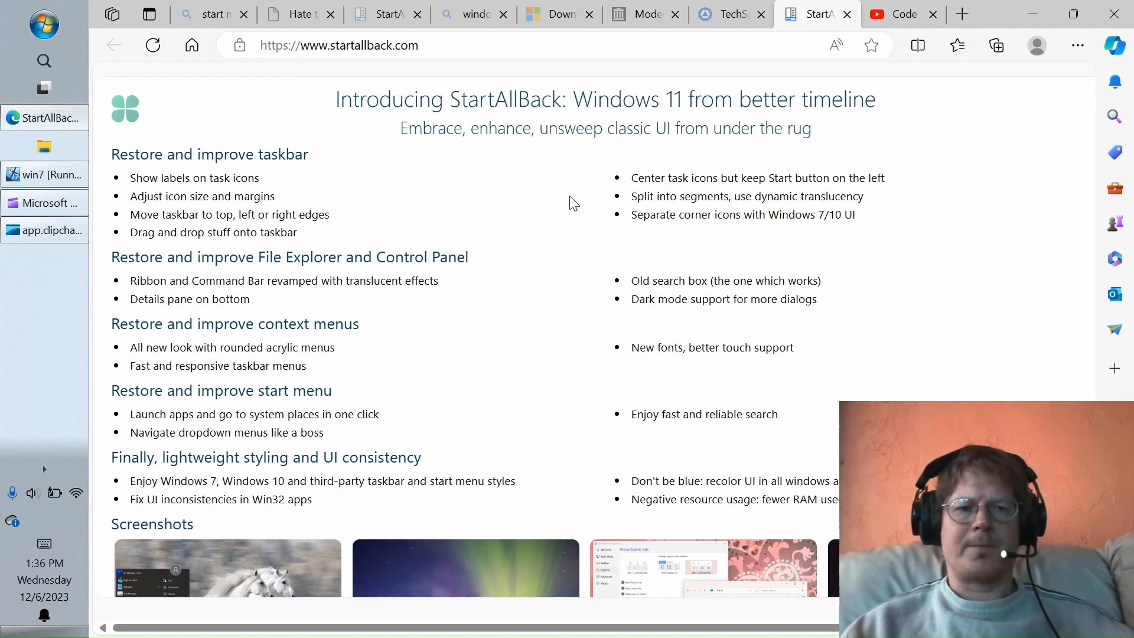
{"action": "mouse_move", "coordinate": [1035, 14]}
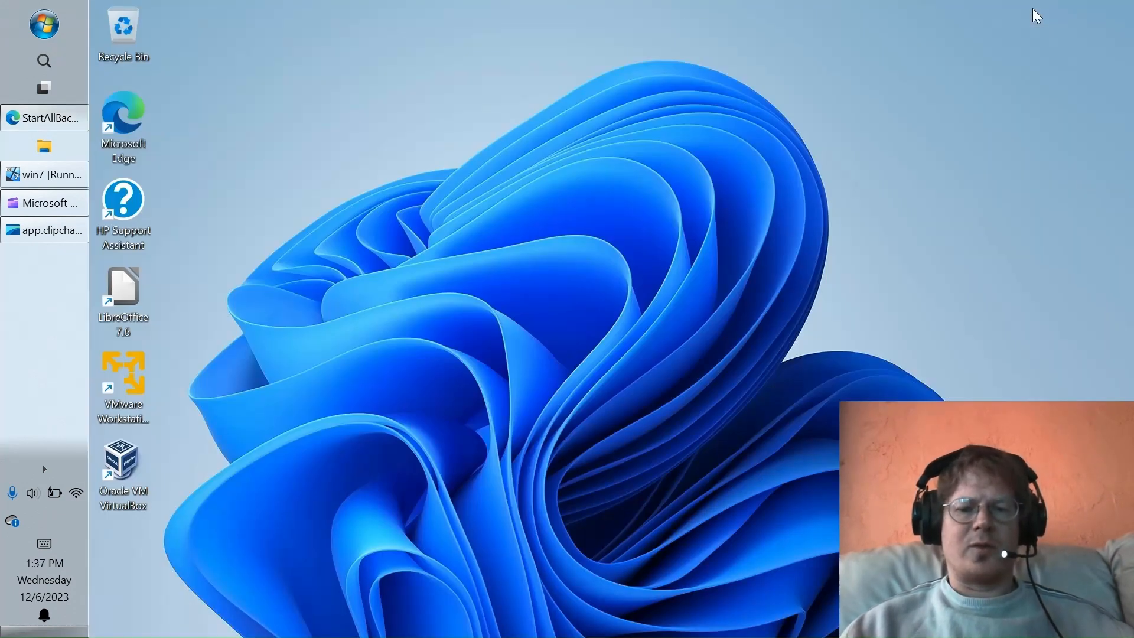
{"action": "mouse_move", "coordinate": [201, 75]}
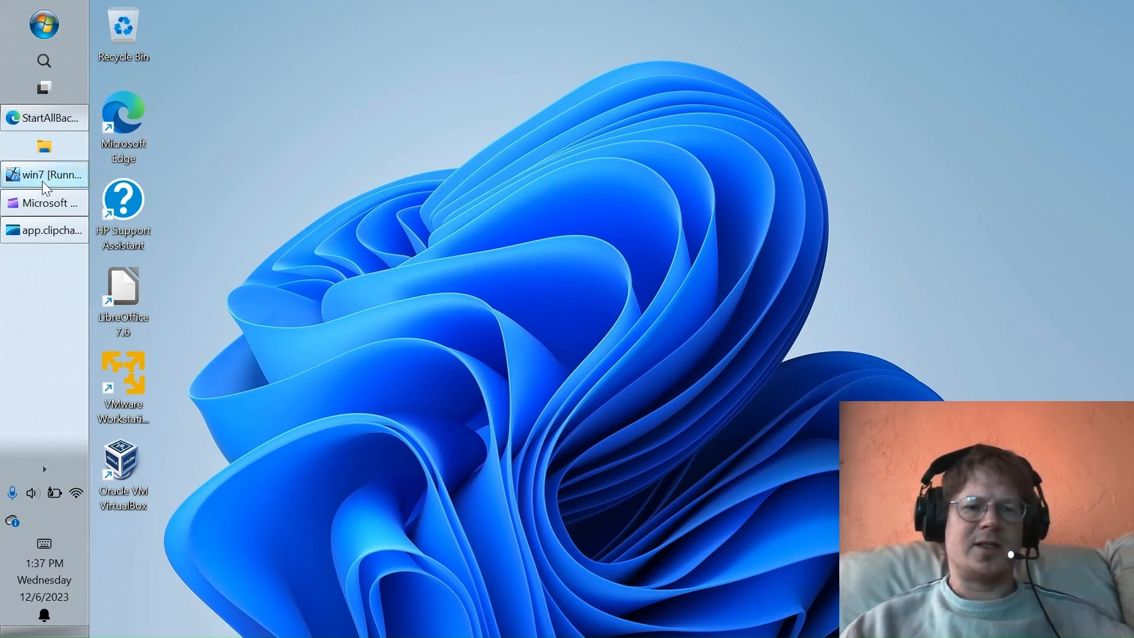
{"action": "mouse_move", "coordinate": [44, 175]}
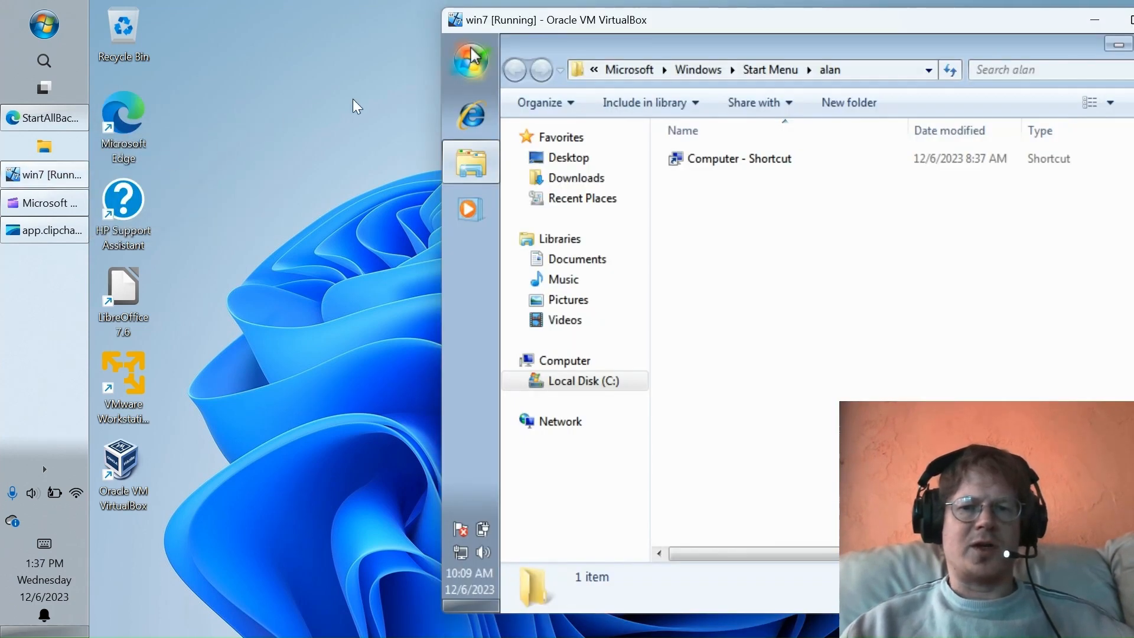
{"action": "mouse_move", "coordinate": [587, 44]}
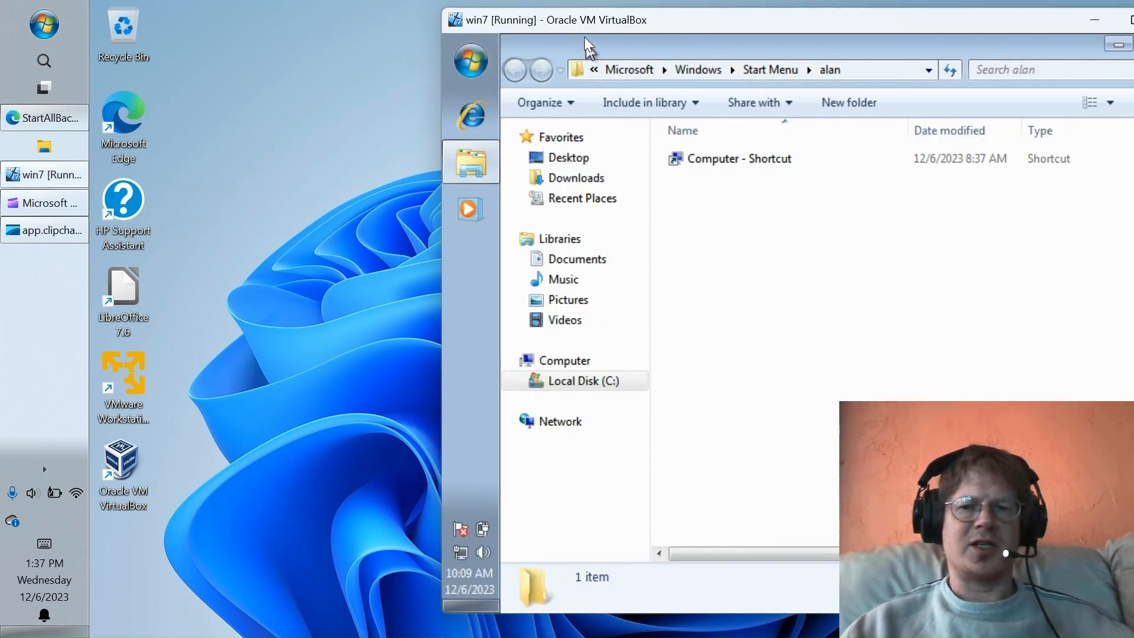
Step: Open the Windows 7 Start menu inside the VirtualBox guest
{"action": "left_click", "coordinate": [470, 59]}
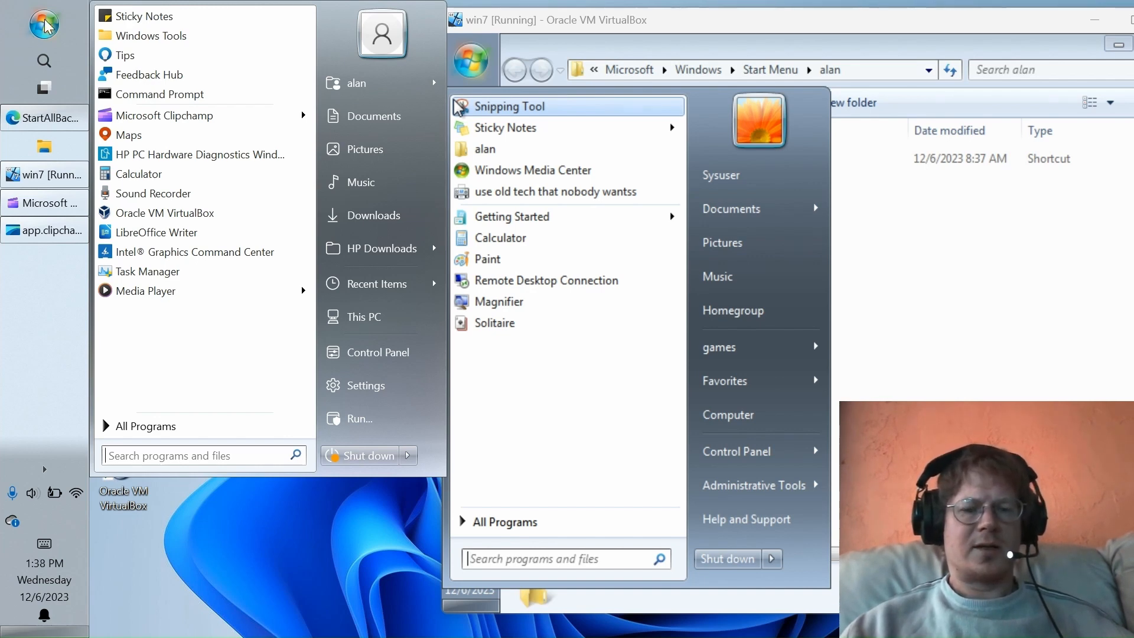
{"action": "mouse_move", "coordinate": [146, 448]}
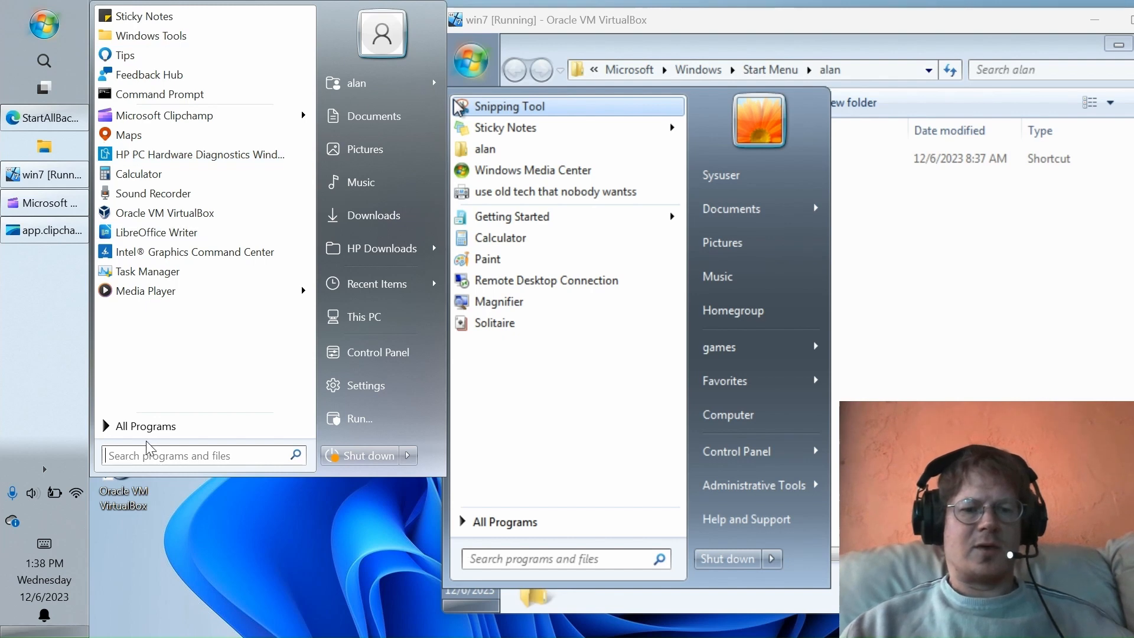
Step: Show the All Programs lists in both the Windows 11 and Windows 7 Start menus
{"action": "left_click", "coordinate": [143, 426]}
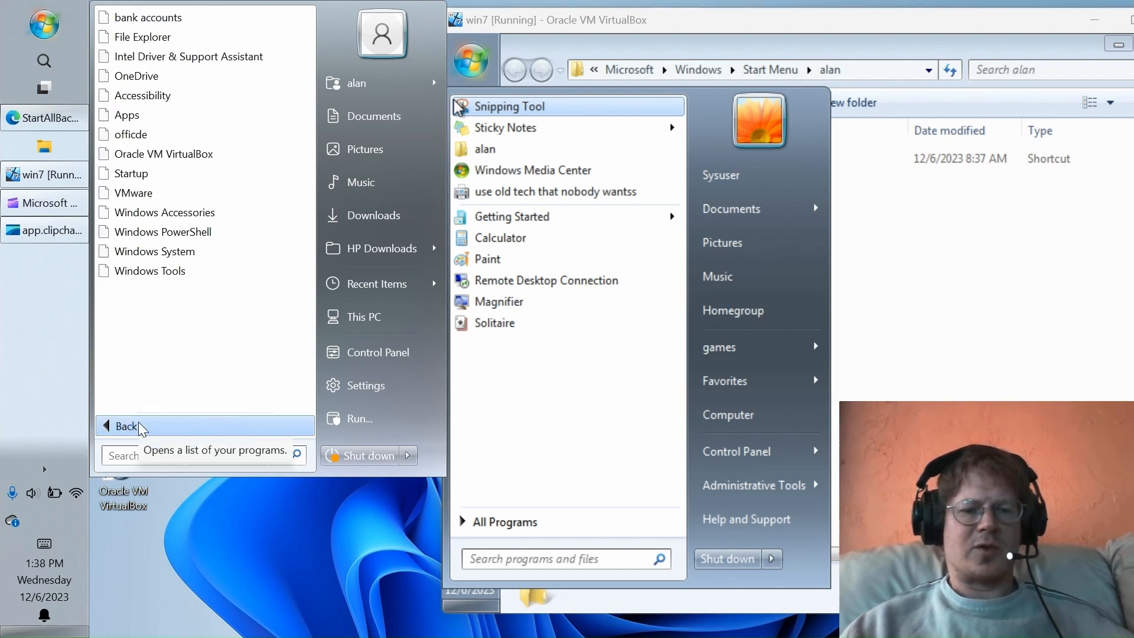
{"action": "mouse_move", "coordinate": [137, 427]}
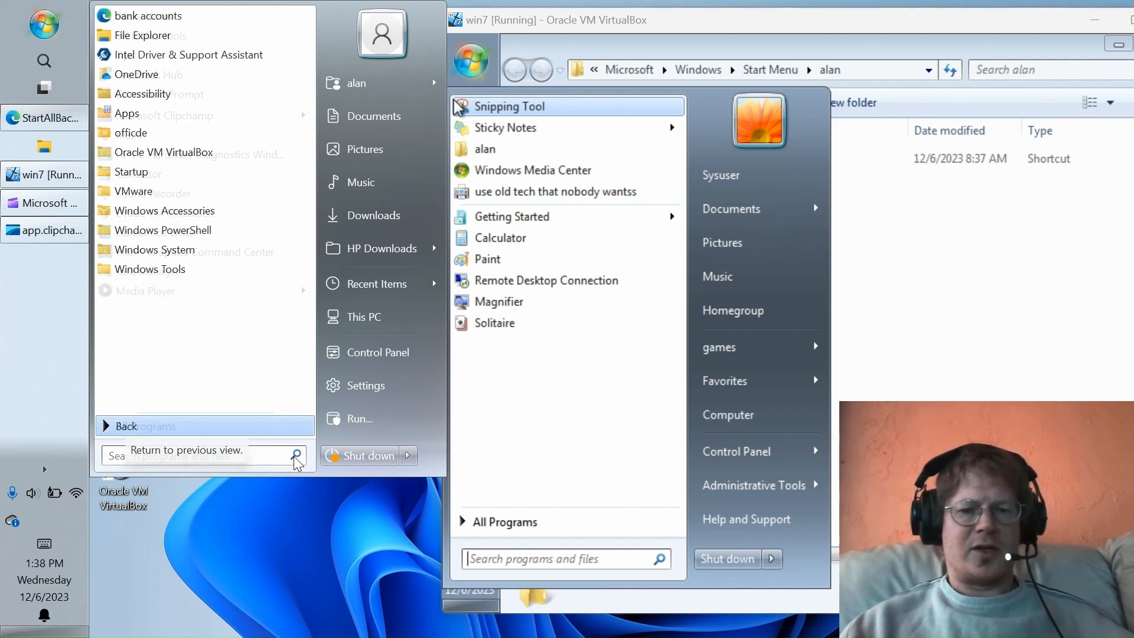
{"action": "left_click", "coordinate": [508, 520]}
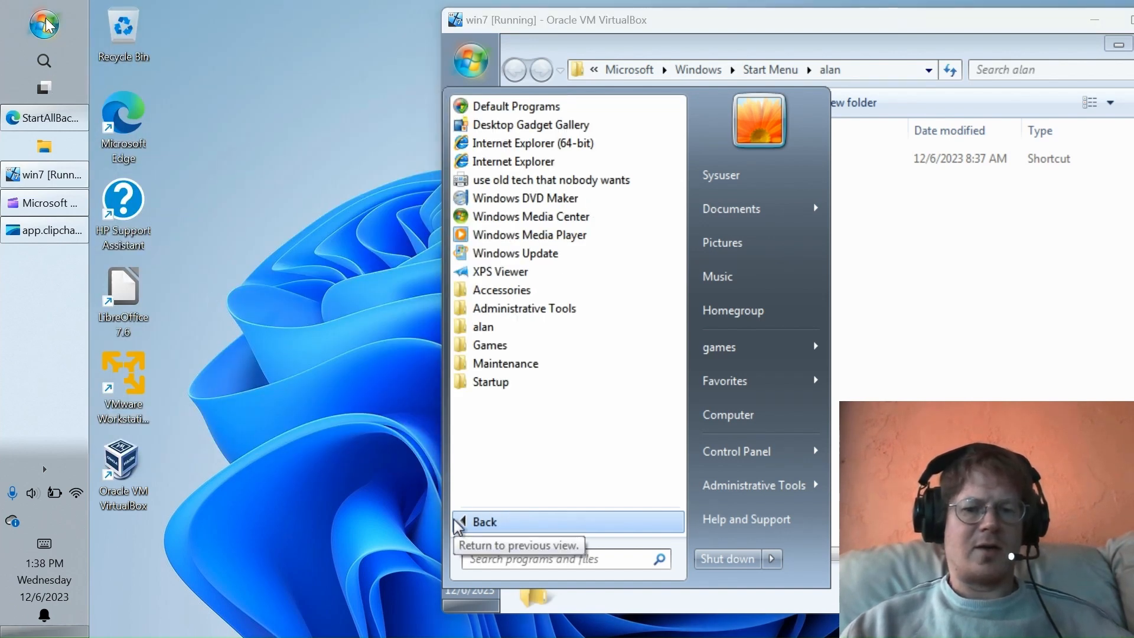
Step: Reopen the Windows 11 All Programs list and expand the Windows Accessories folder
{"action": "left_click", "coordinate": [43, 23]}
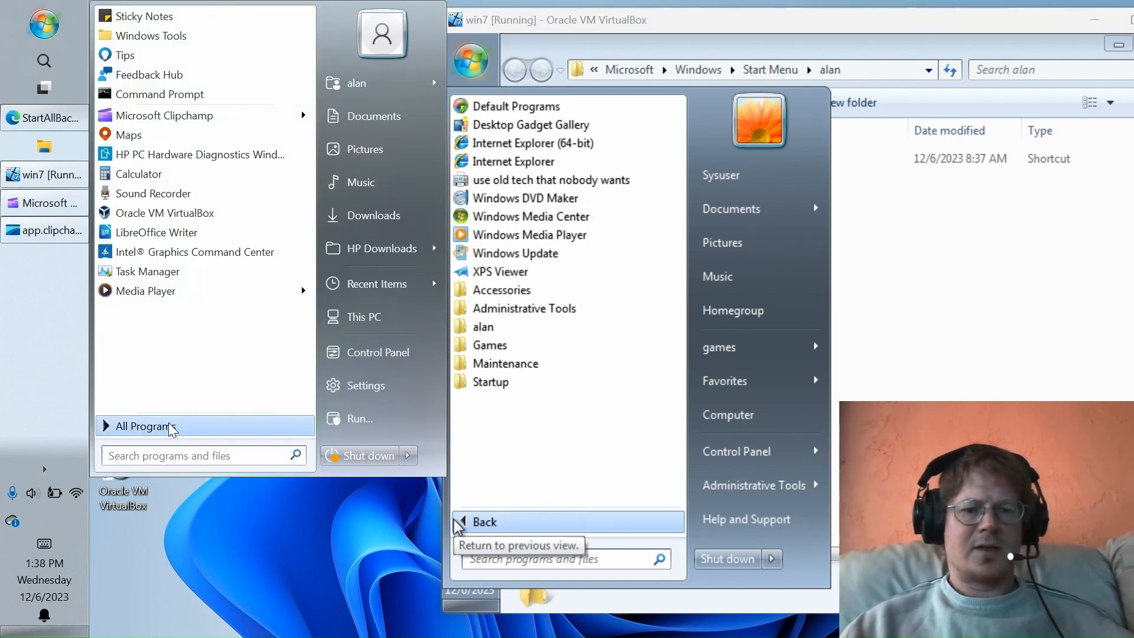
{"action": "left_click", "coordinate": [144, 426]}
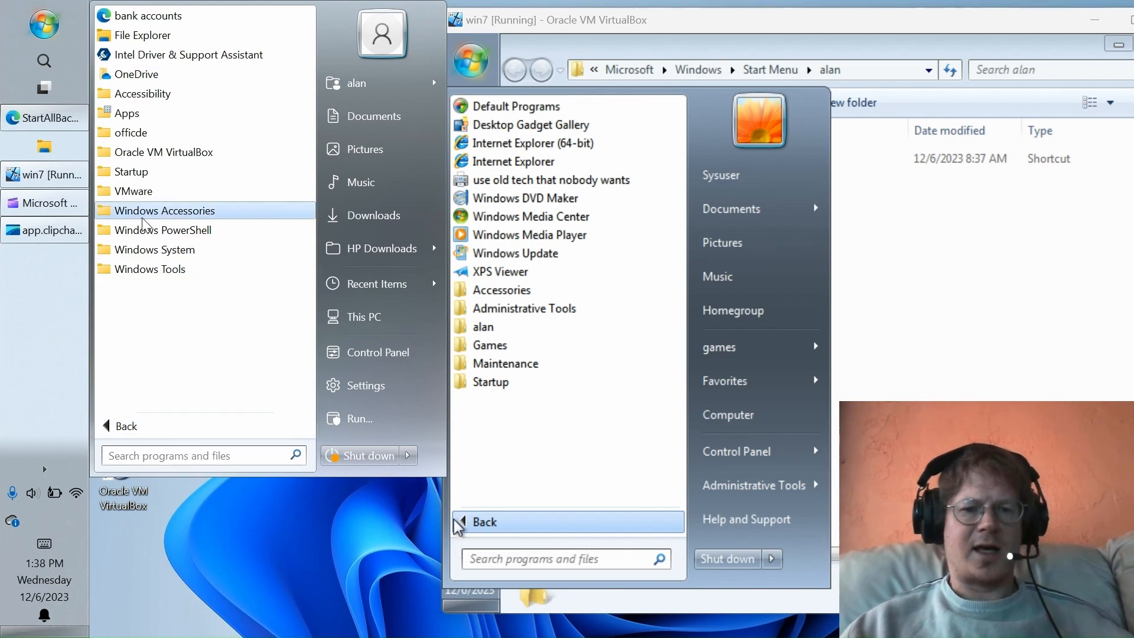
{"action": "left_click", "coordinate": [164, 210]}
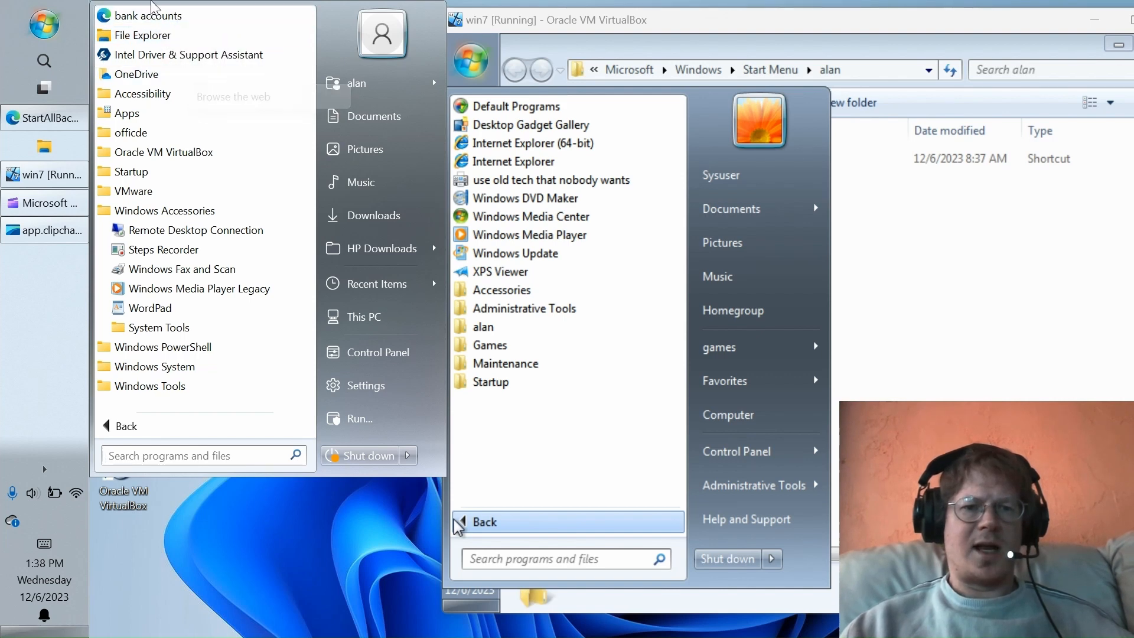
Step: Rename the bank accounts Edge shortcut to ms, then rename it again to gaming browser
{"action": "right_click", "coordinate": [150, 15]}
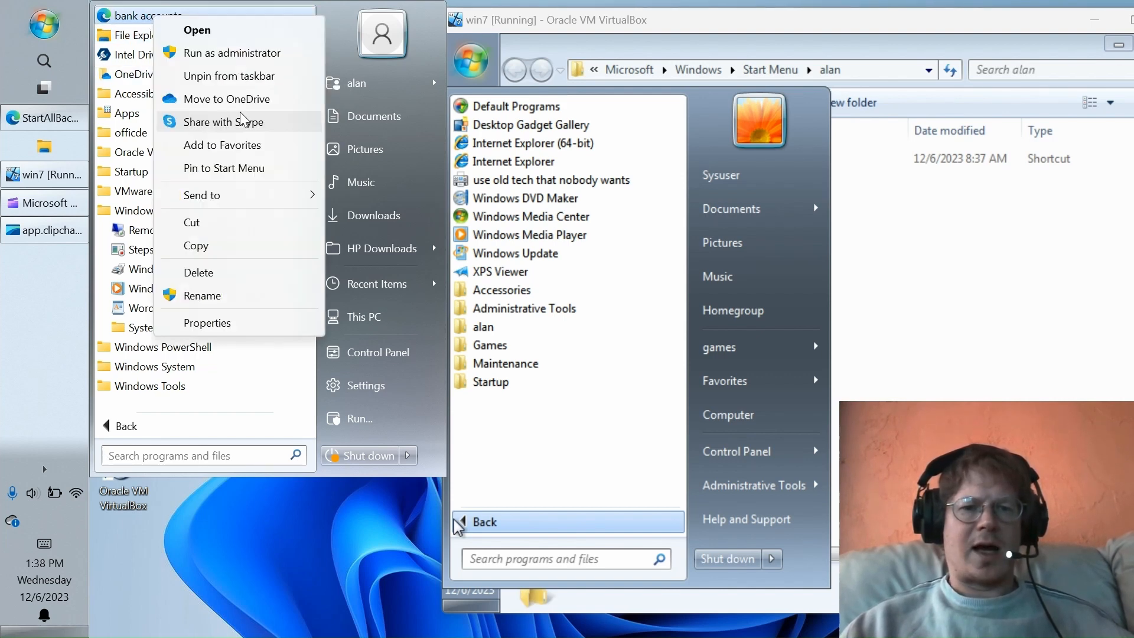
{"action": "mouse_move", "coordinate": [231, 300]}
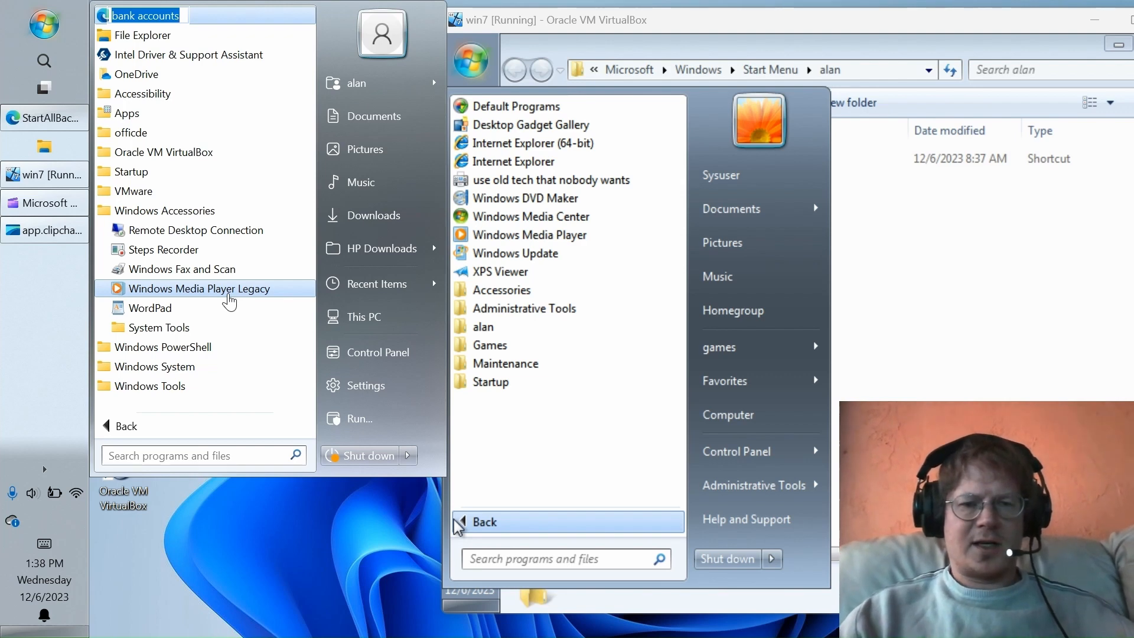
{"action": "type", "text": "ms edge"}
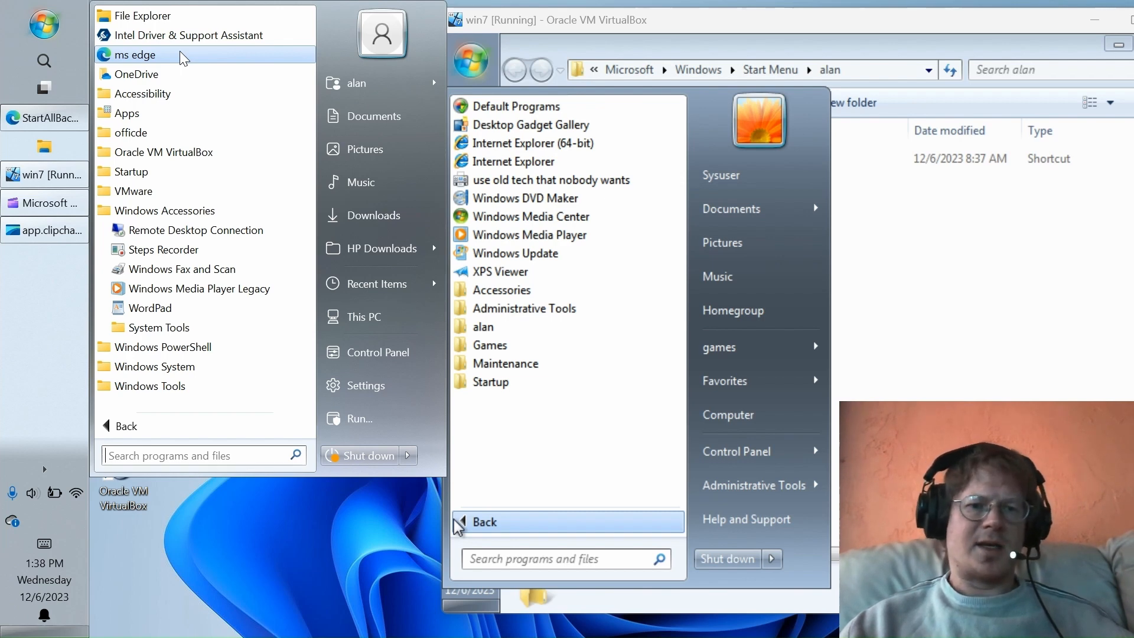
{"action": "mouse_move", "coordinate": [179, 96]}
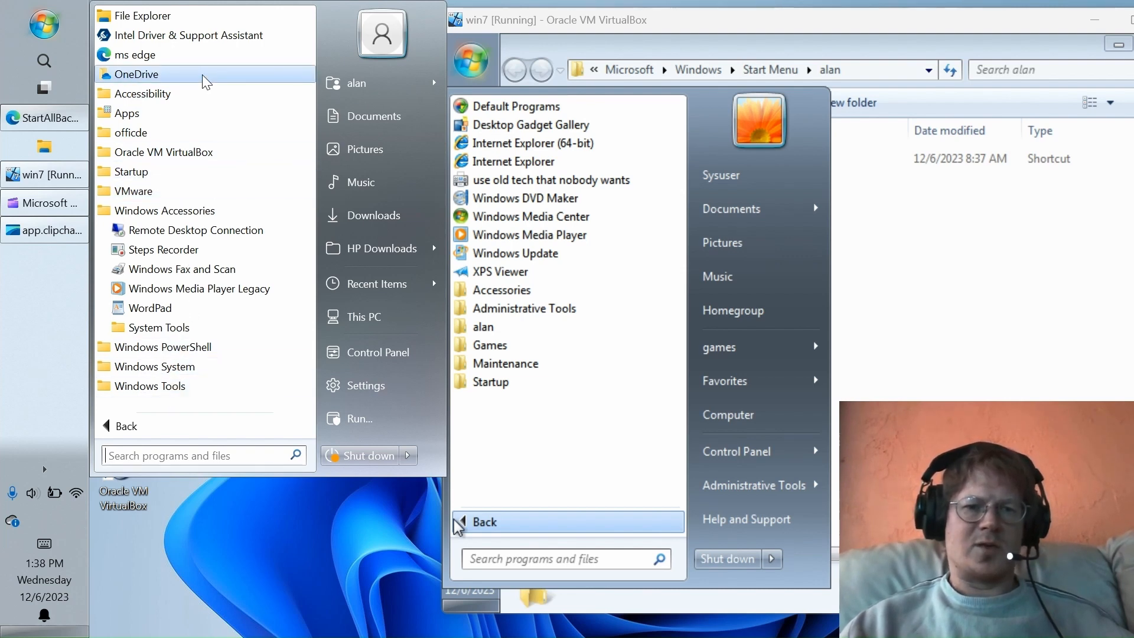
{"action": "mouse_move", "coordinate": [205, 191]}
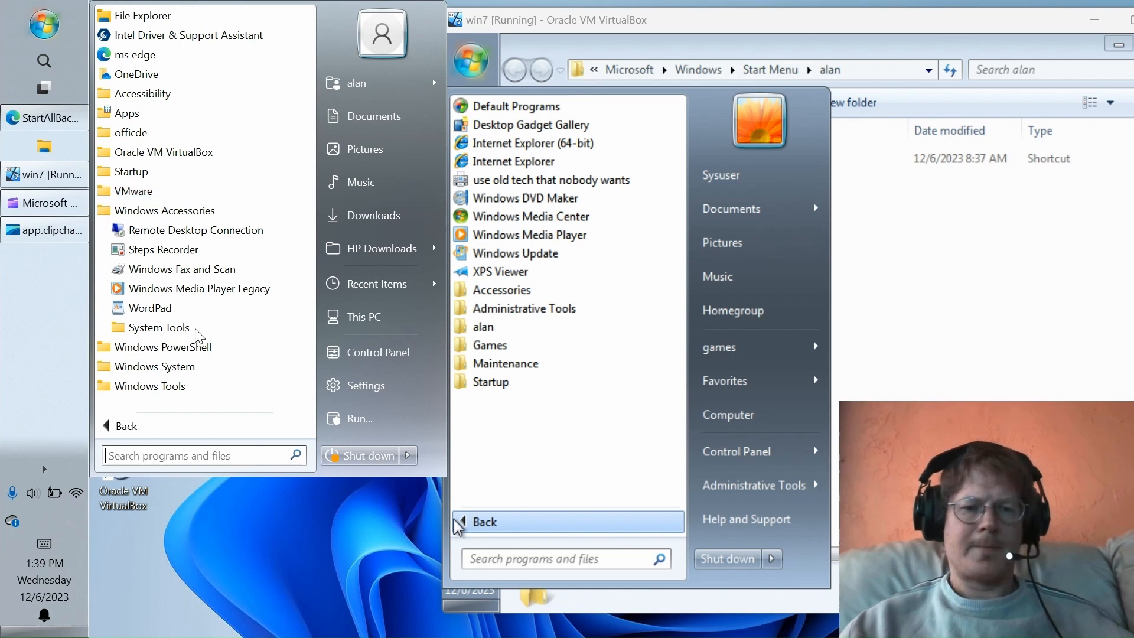
{"action": "mouse_move", "coordinate": [157, 327]}
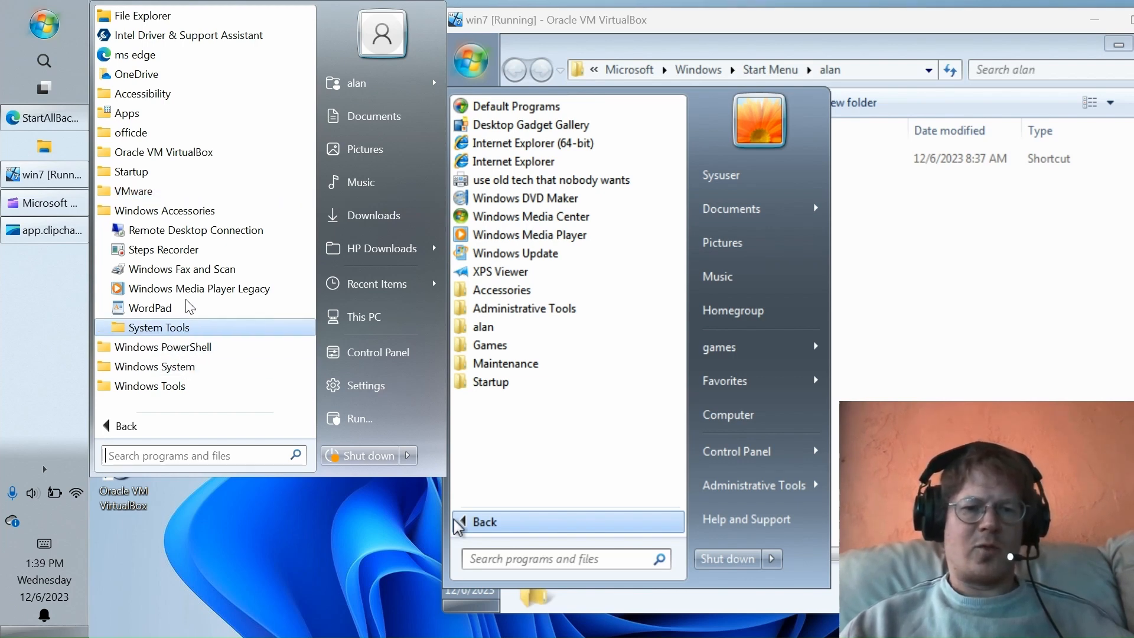
{"action": "mouse_move", "coordinate": [134, 55]}
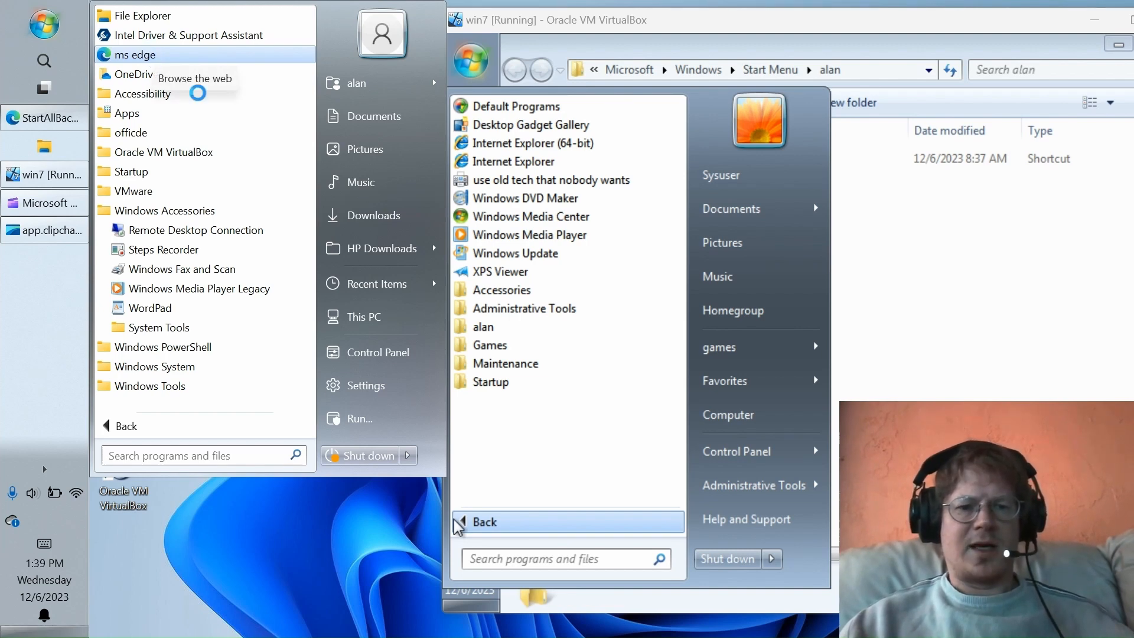
{"action": "right_click", "coordinate": [133, 54]}
{"action": "type", "text": "gaming browser"}
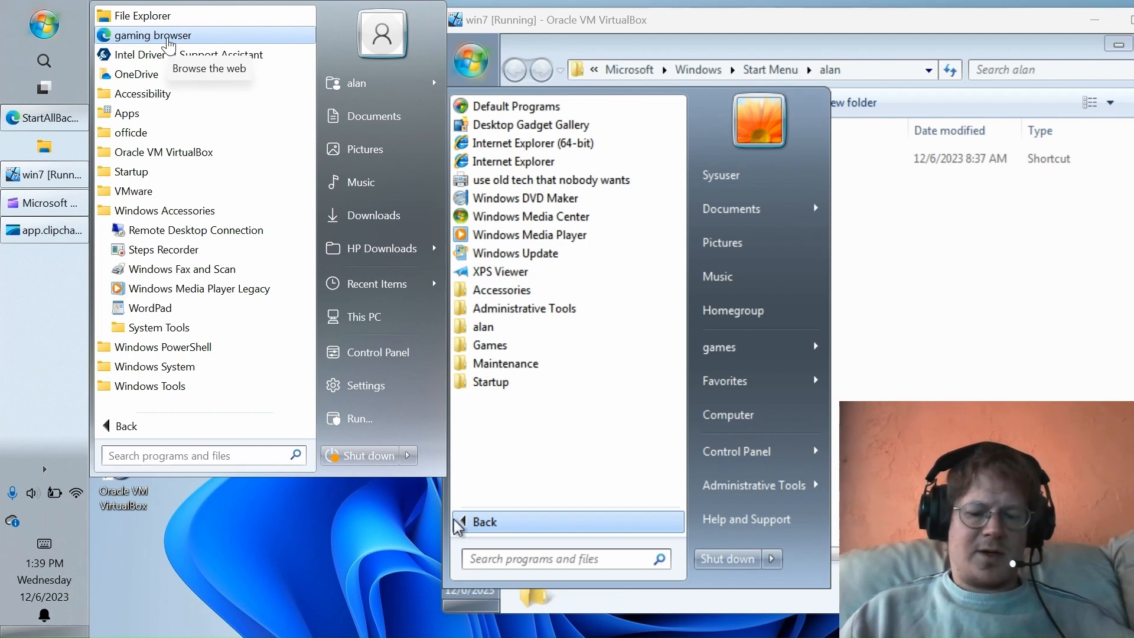
Step: Pin the gaming browser shortcut to the Start menu's front list via its context menu
{"action": "right_click", "coordinate": [152, 34]}
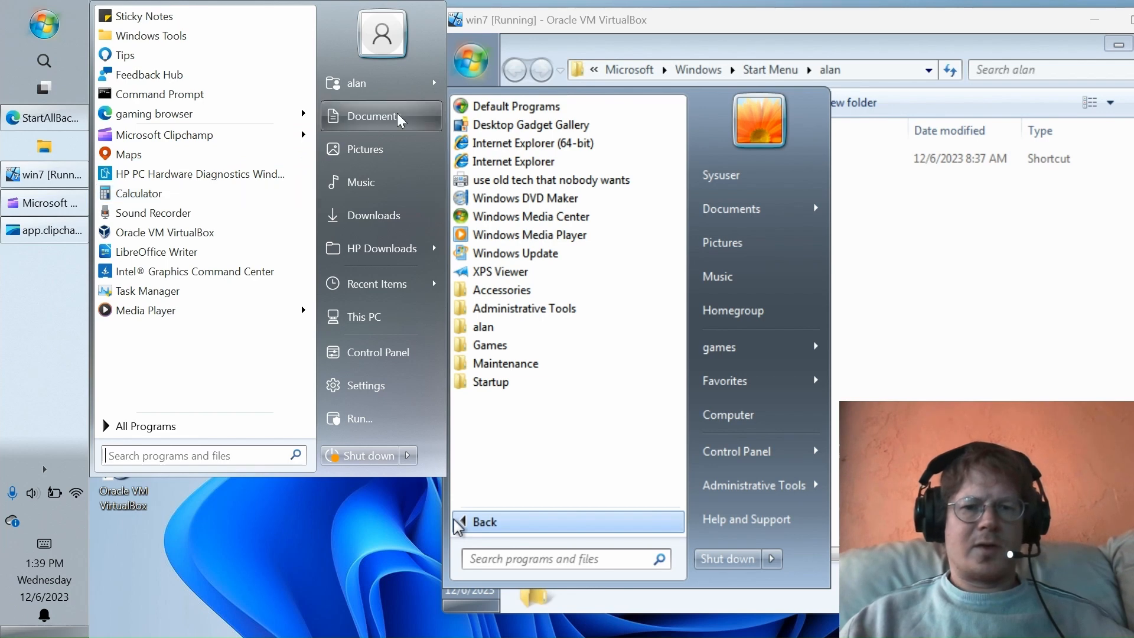
{"action": "mouse_move", "coordinate": [344, 58]}
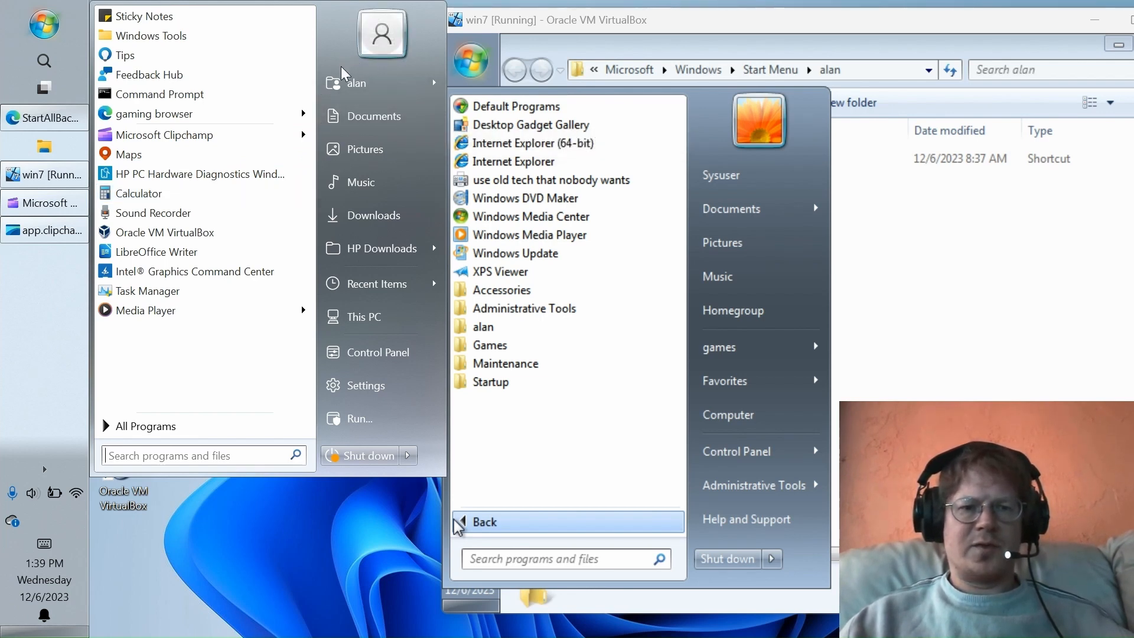
{"action": "mouse_move", "coordinate": [362, 316]}
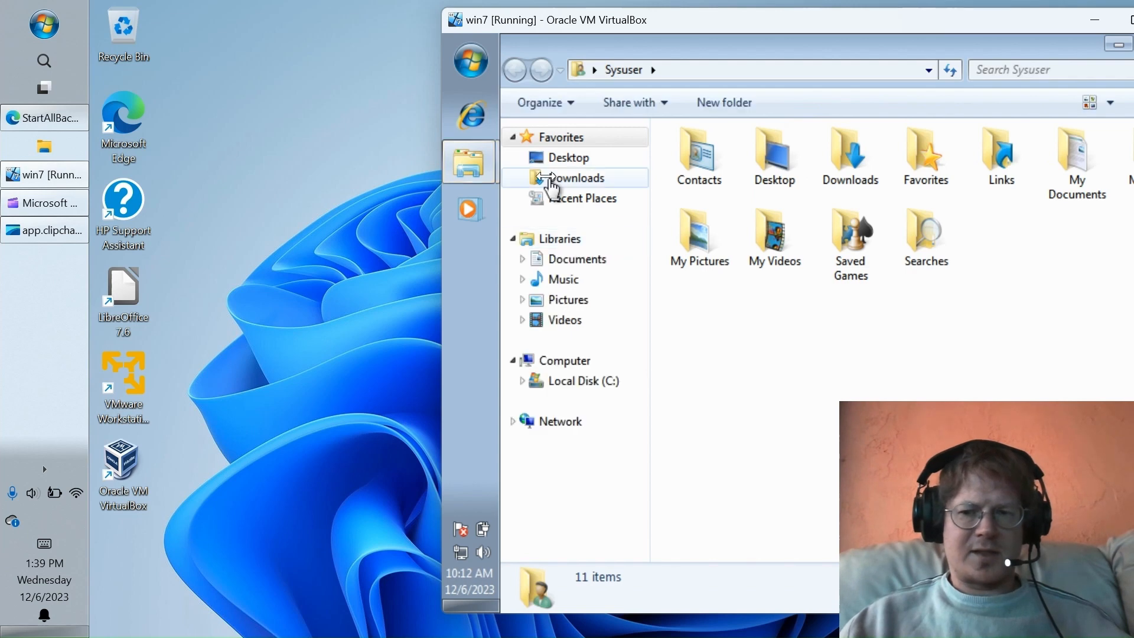
Step: Open the Windows 7 Start menu to browse its Documents and games submenus
{"action": "left_click", "coordinate": [470, 59]}
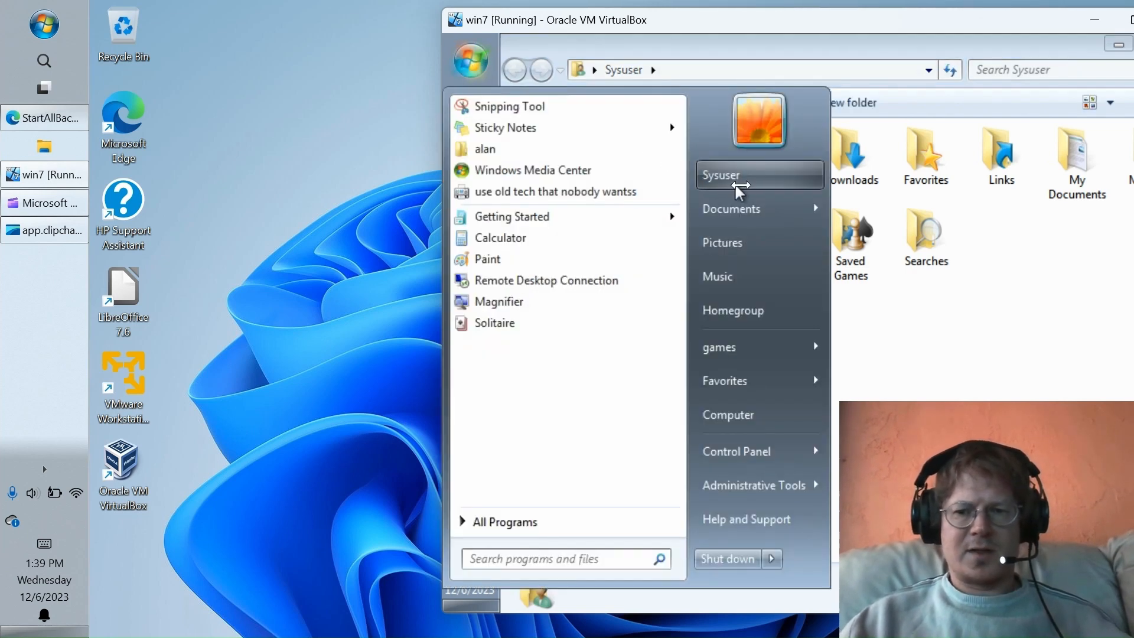
{"action": "mouse_move", "coordinate": [731, 209]}
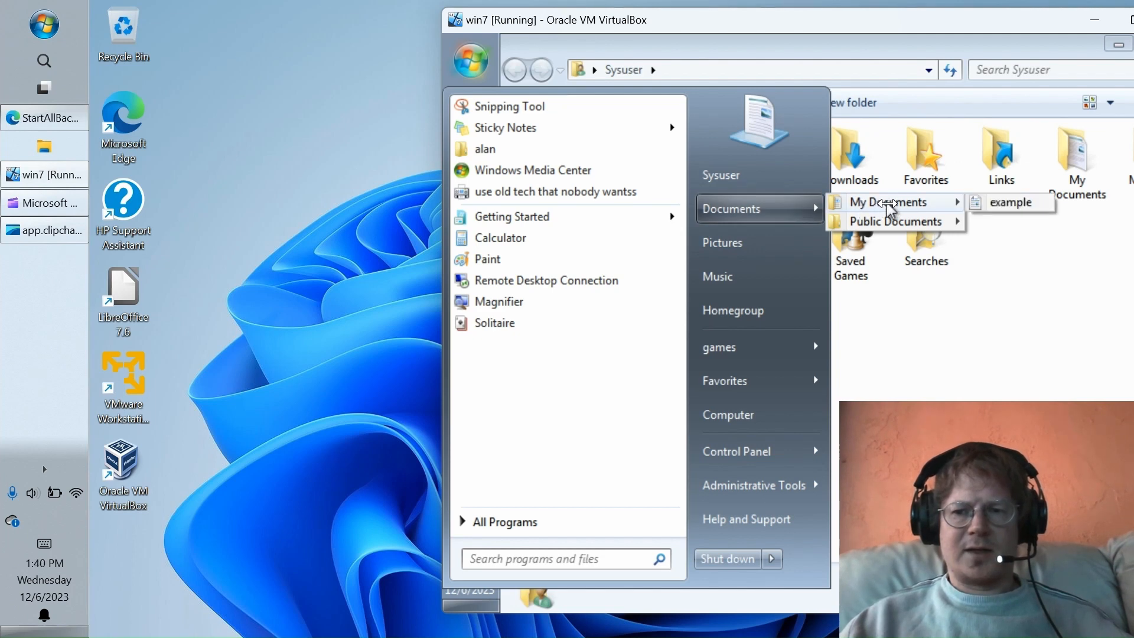
{"action": "mouse_move", "coordinate": [900, 221]}
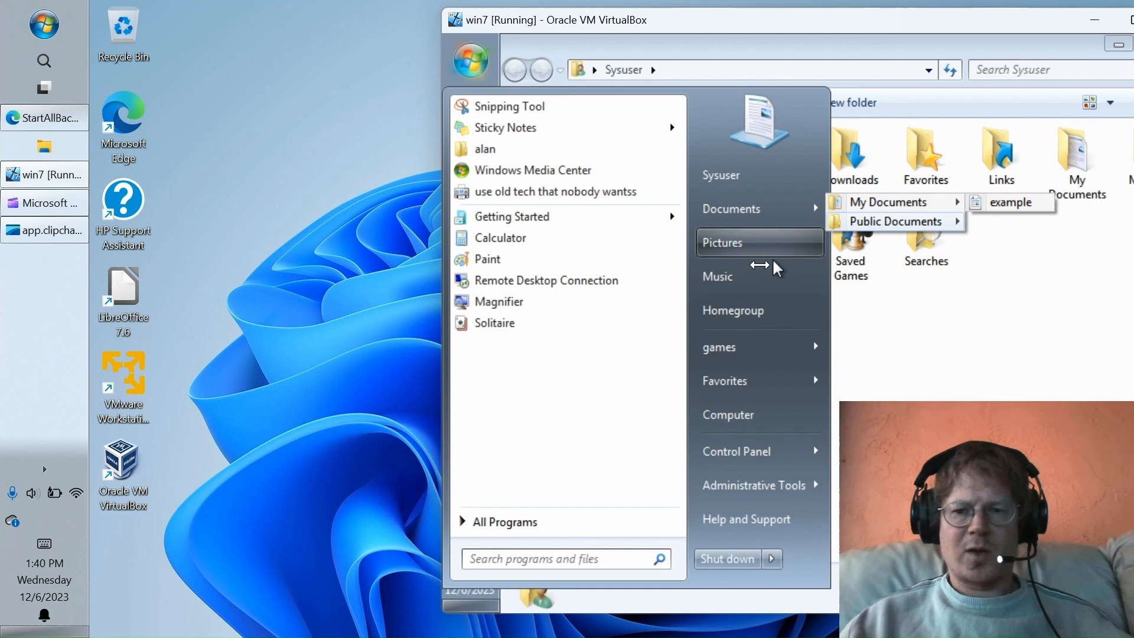
{"action": "mouse_move", "coordinate": [749, 277]}
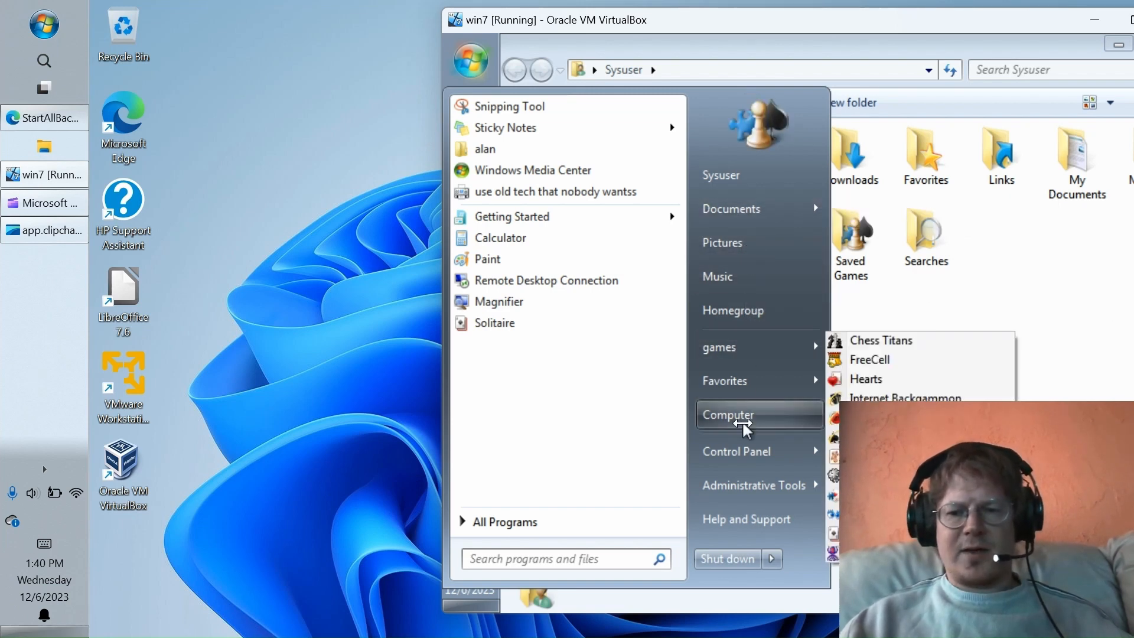
{"action": "mouse_move", "coordinate": [753, 346]}
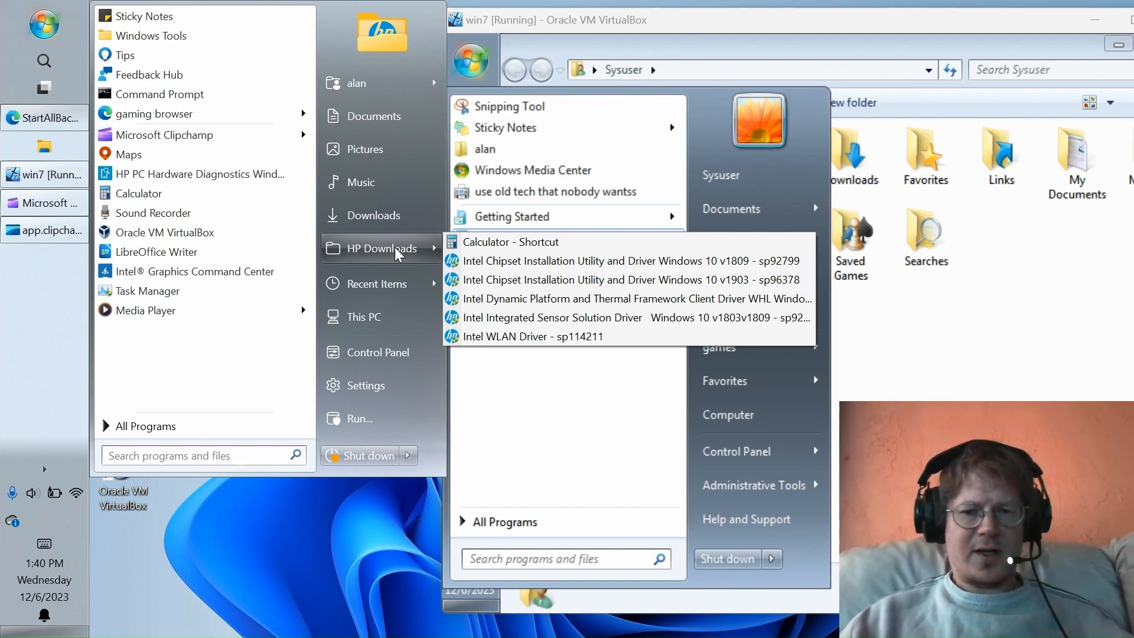
{"action": "mouse_move", "coordinate": [395, 256]}
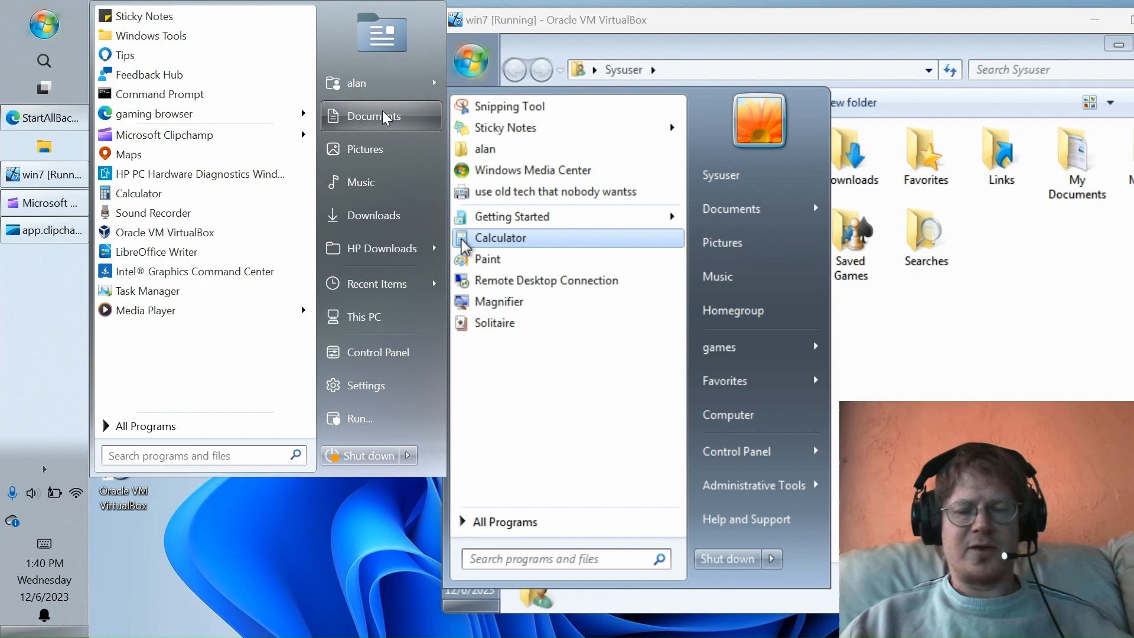
{"action": "mouse_move", "coordinate": [382, 115]}
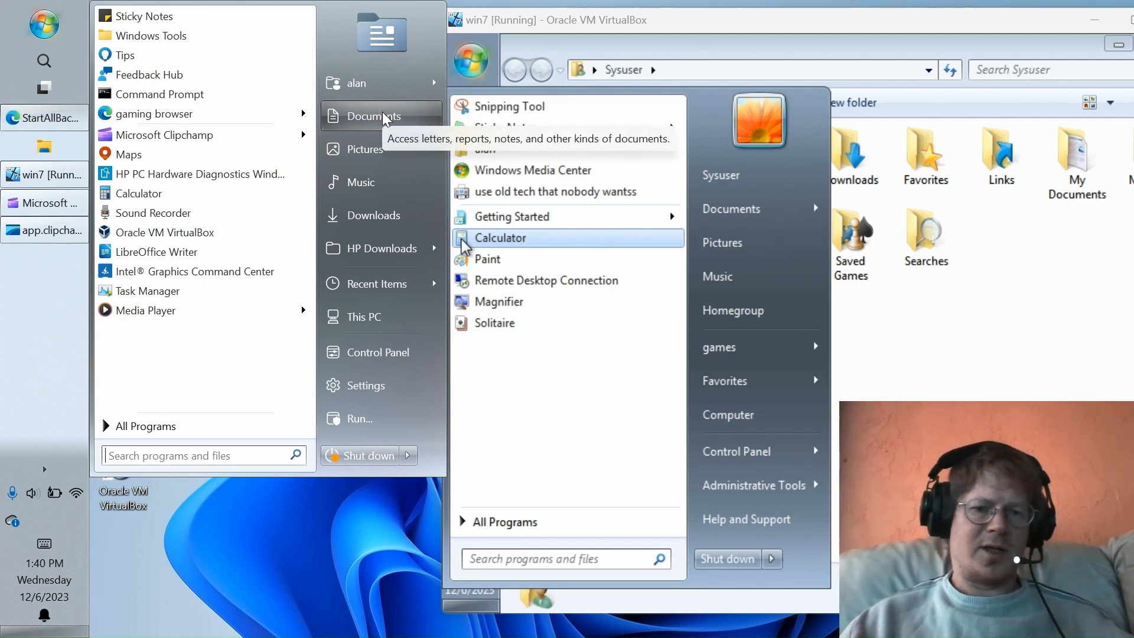
{"action": "mouse_move", "coordinate": [311, 132]}
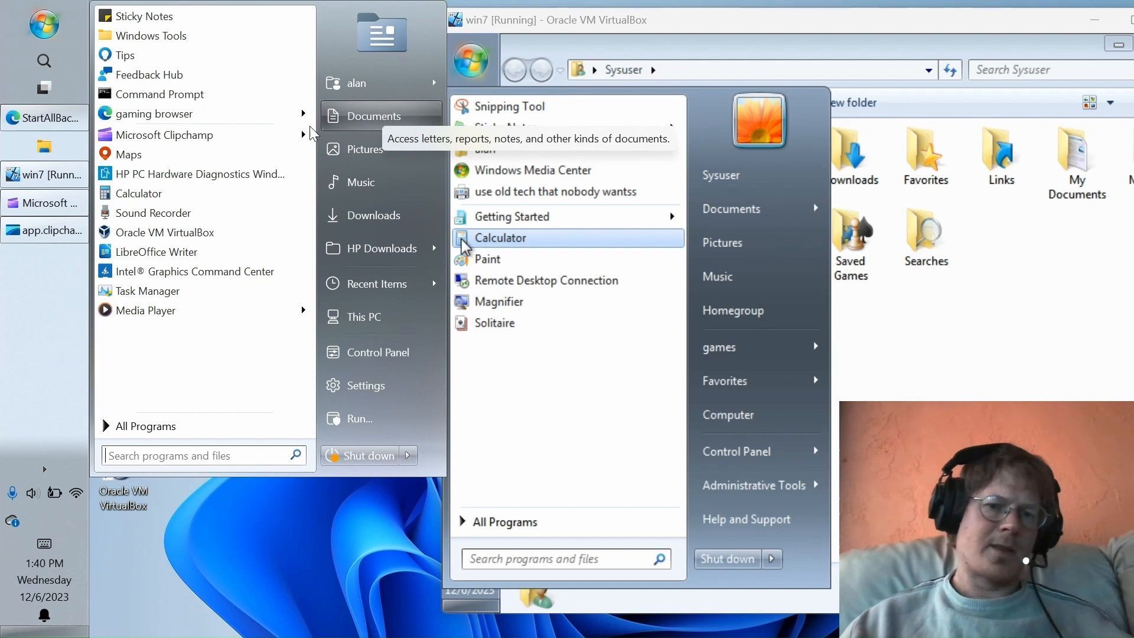
{"action": "mouse_move", "coordinate": [159, 95]}
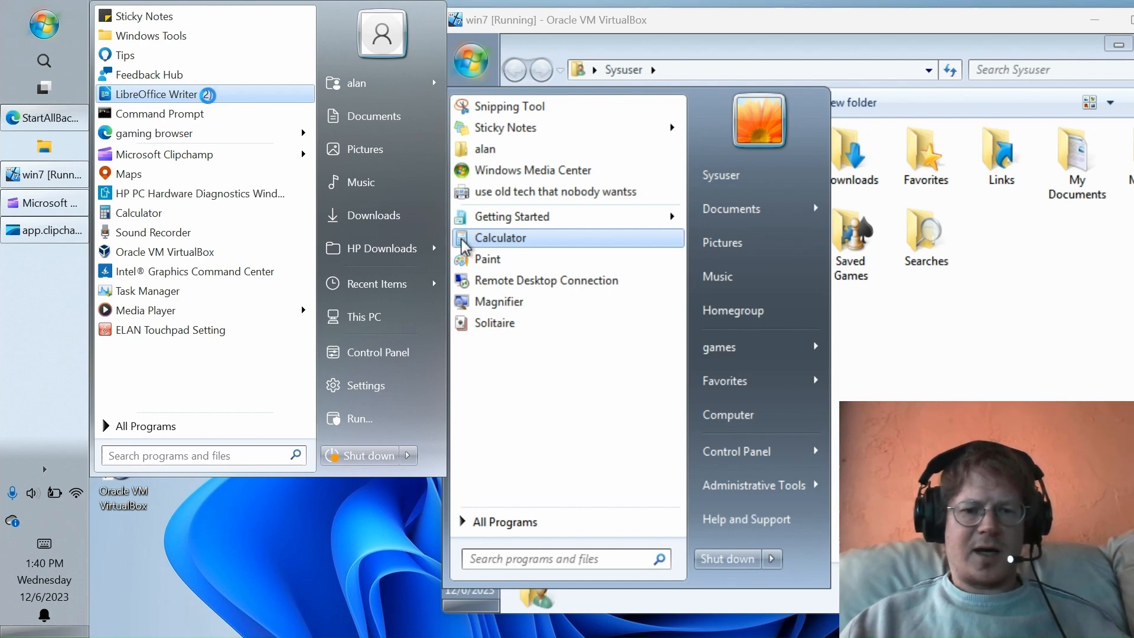
{"action": "right_click", "coordinate": [156, 95]}
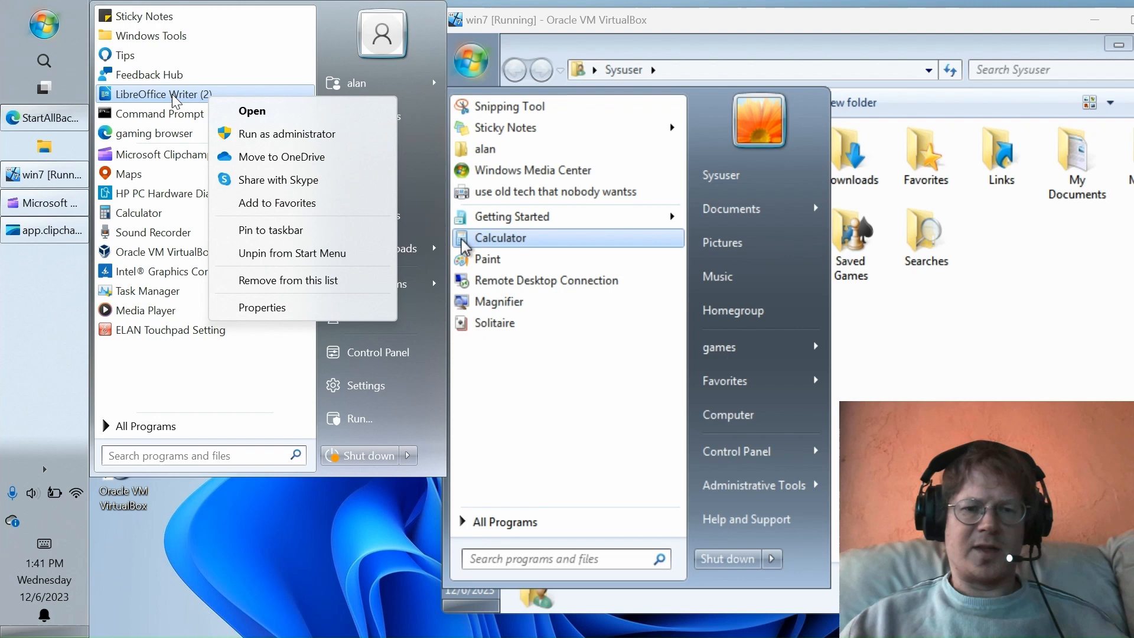
{"action": "mouse_move", "coordinate": [167, 217]}
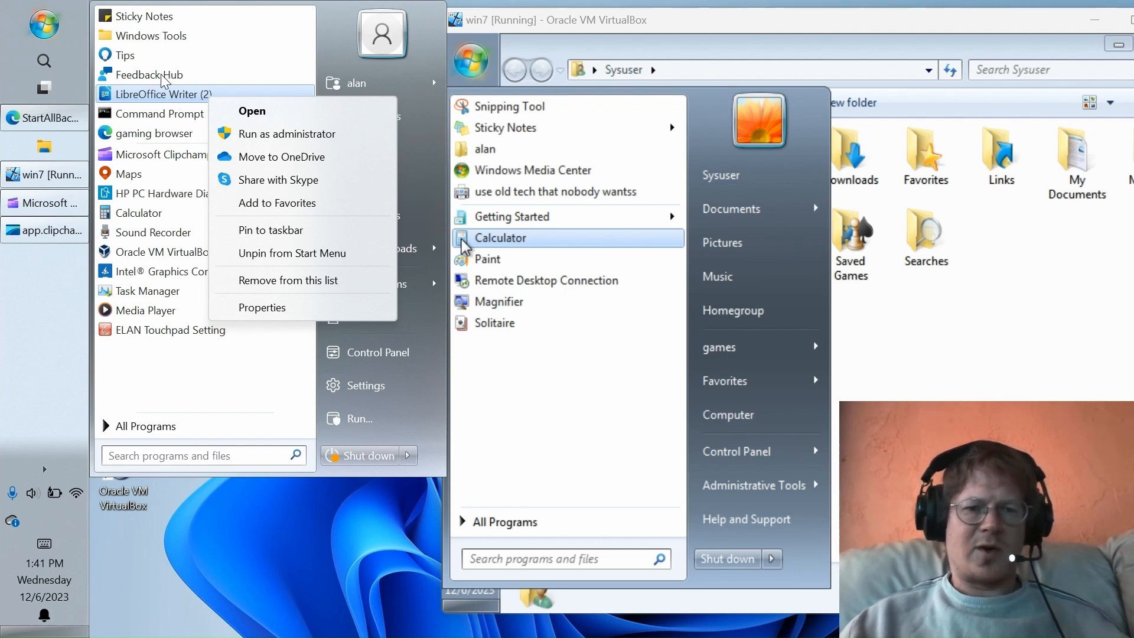
{"action": "mouse_move", "coordinate": [160, 137]}
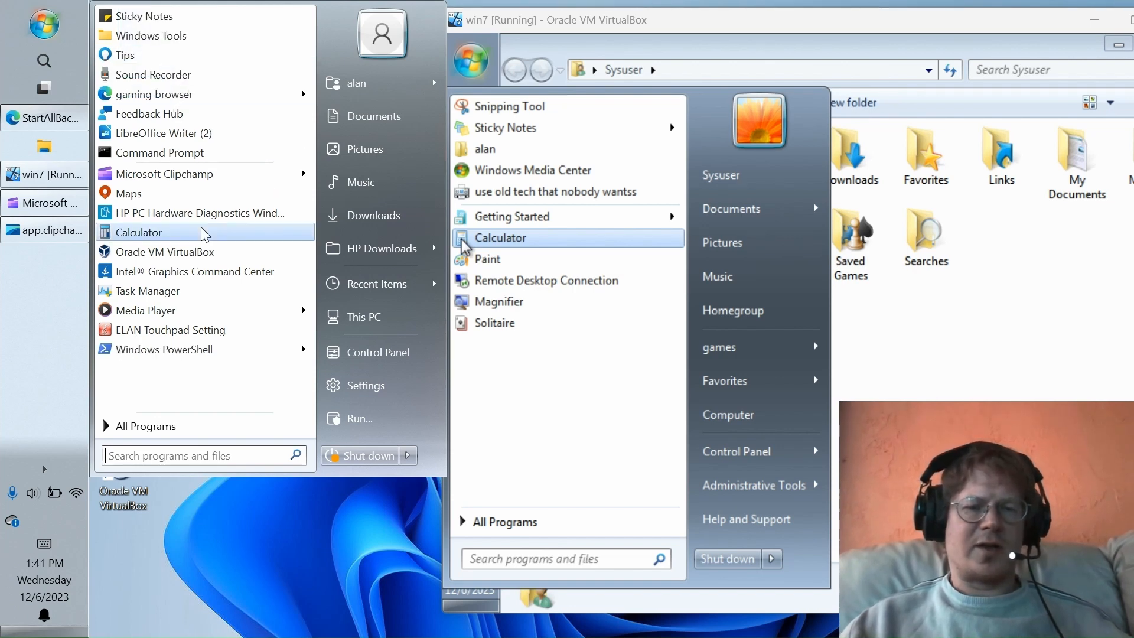
{"action": "mouse_move", "coordinate": [141, 413]}
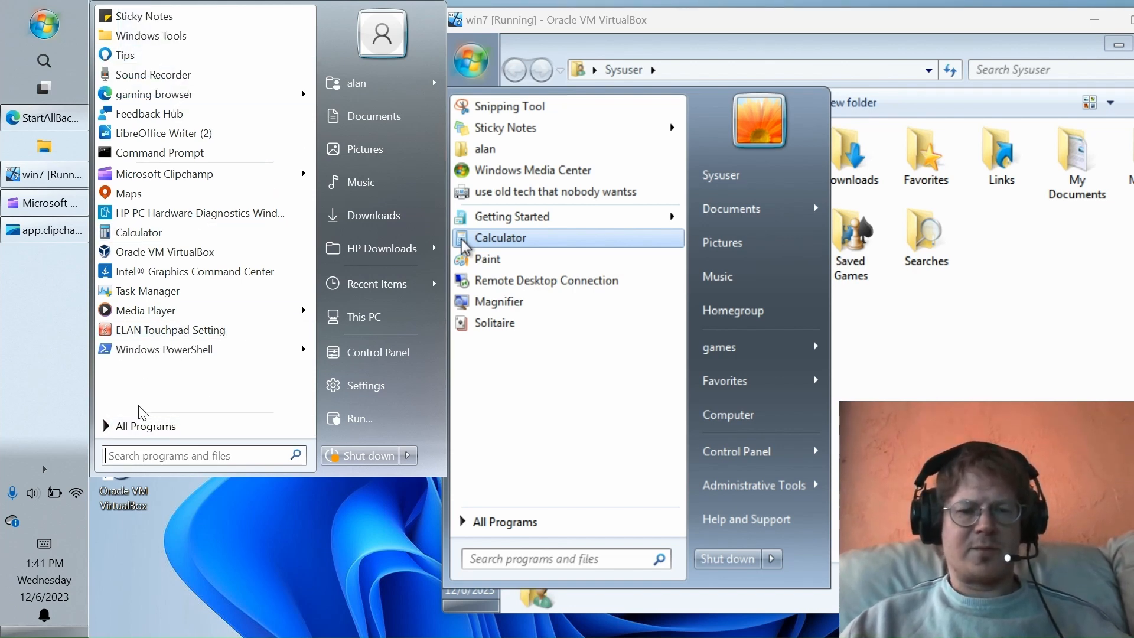
{"action": "mouse_move", "coordinate": [148, 427]}
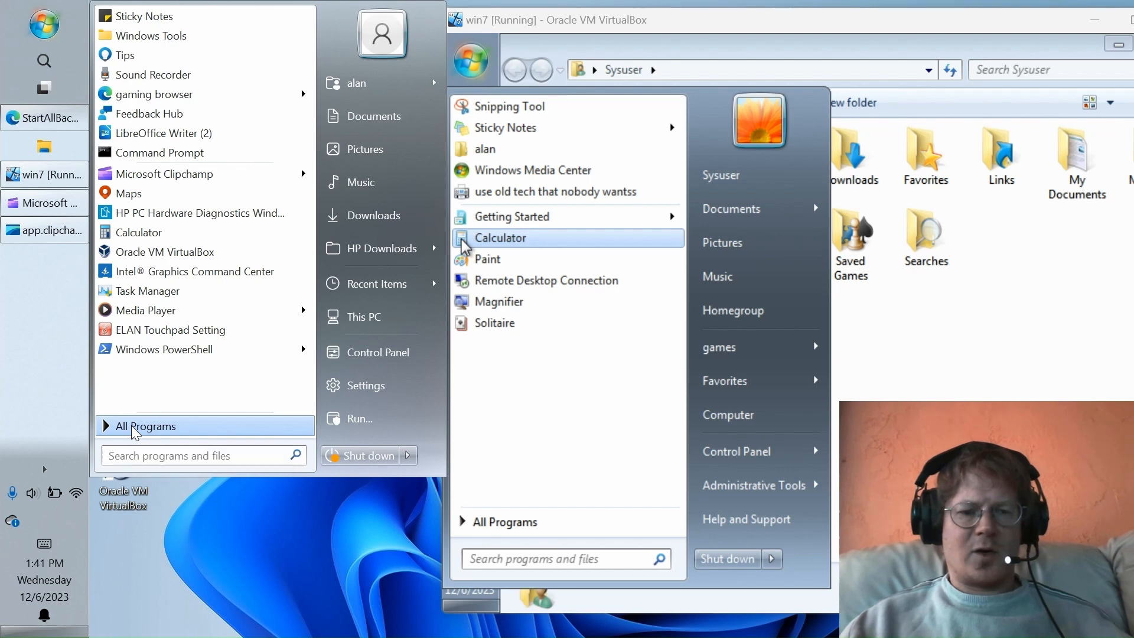
{"action": "left_click", "coordinate": [150, 426]}
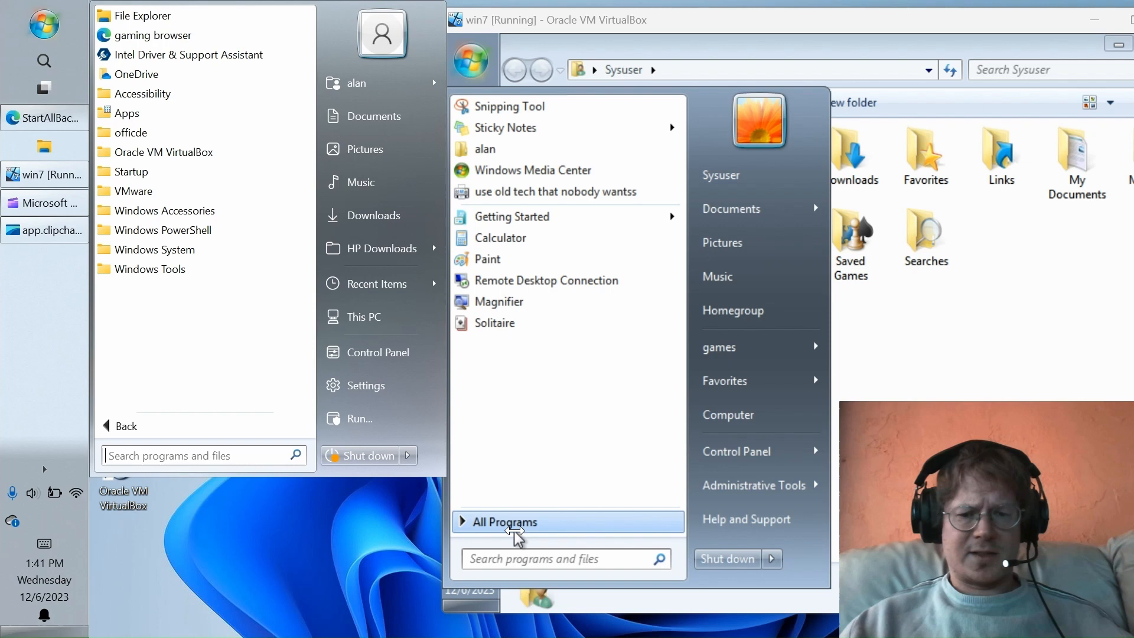
{"action": "left_click", "coordinate": [506, 521]}
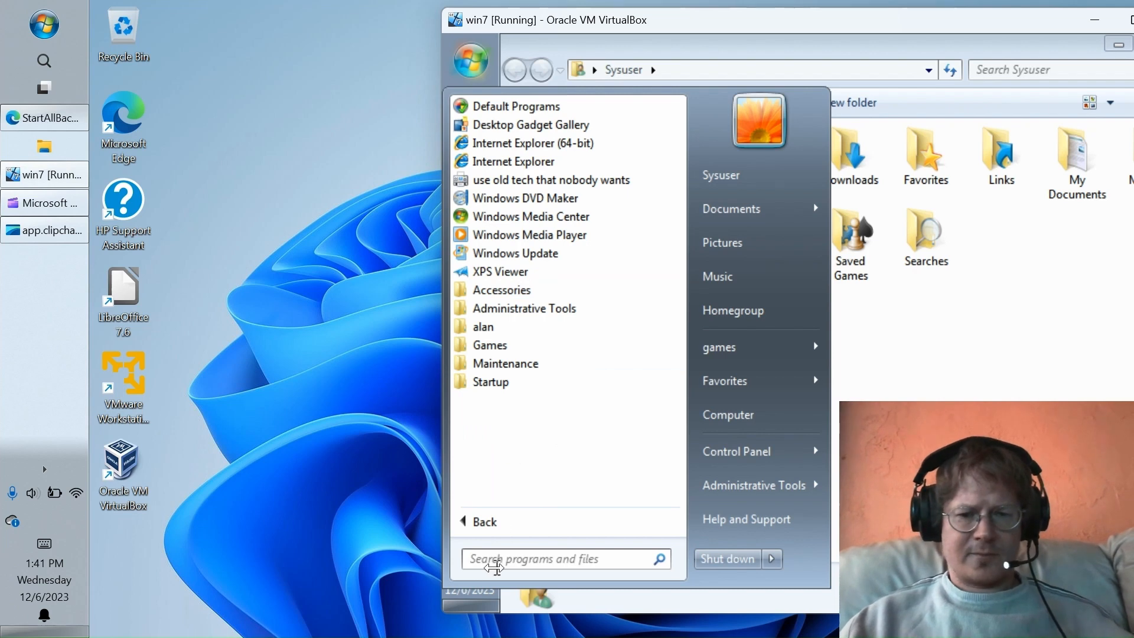
{"action": "left_click", "coordinate": [485, 520]}
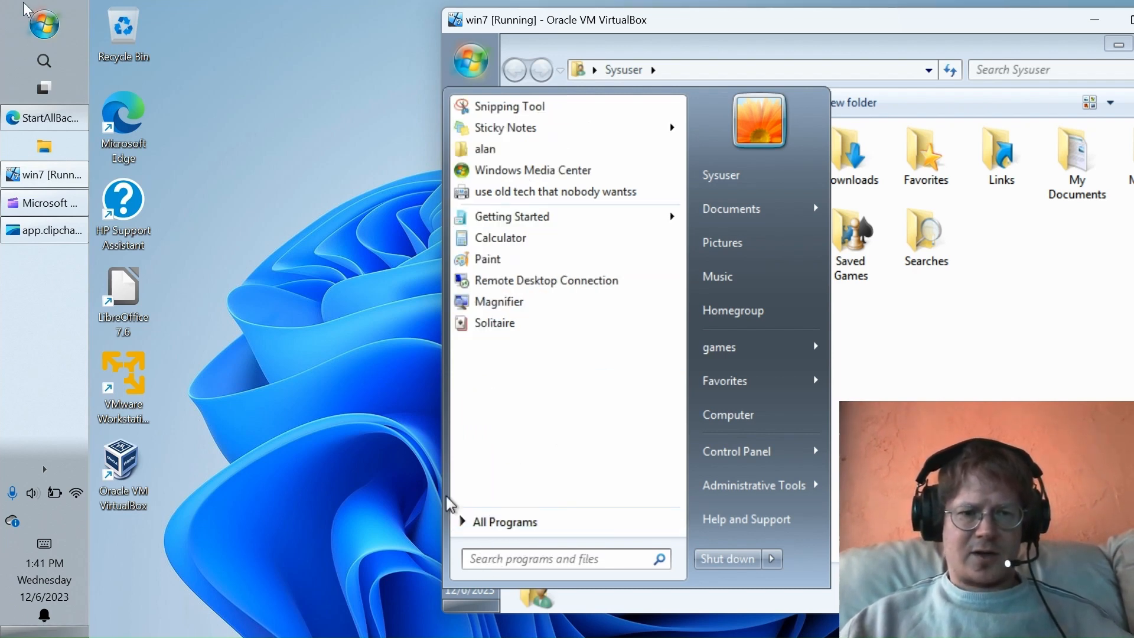
{"action": "left_click", "coordinate": [42, 24]}
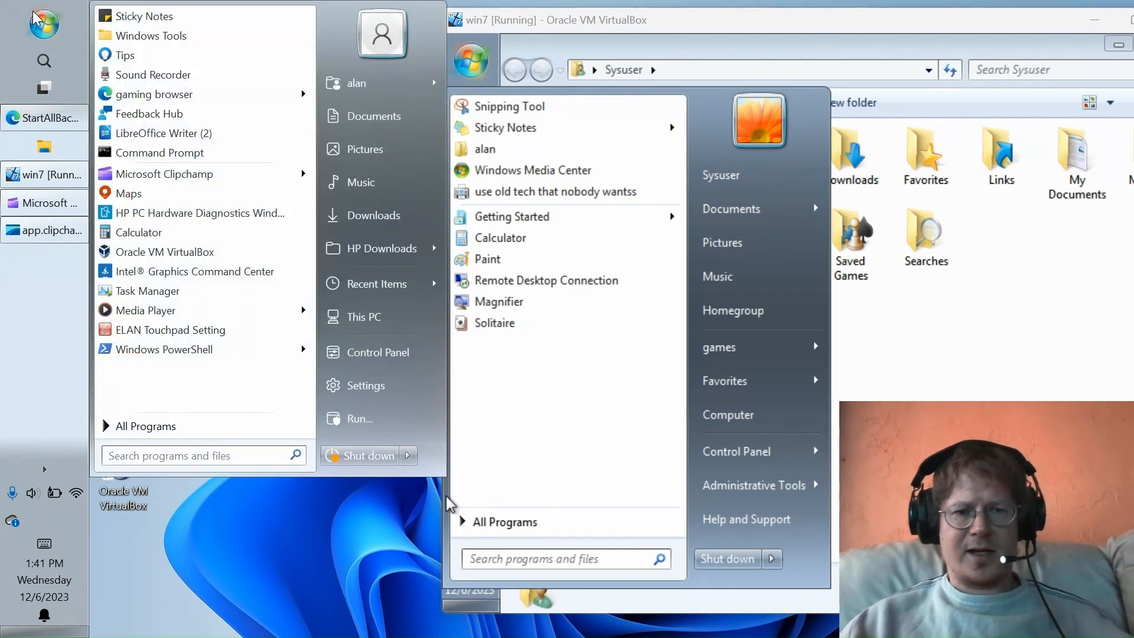
{"action": "mouse_move", "coordinate": [159, 35]}
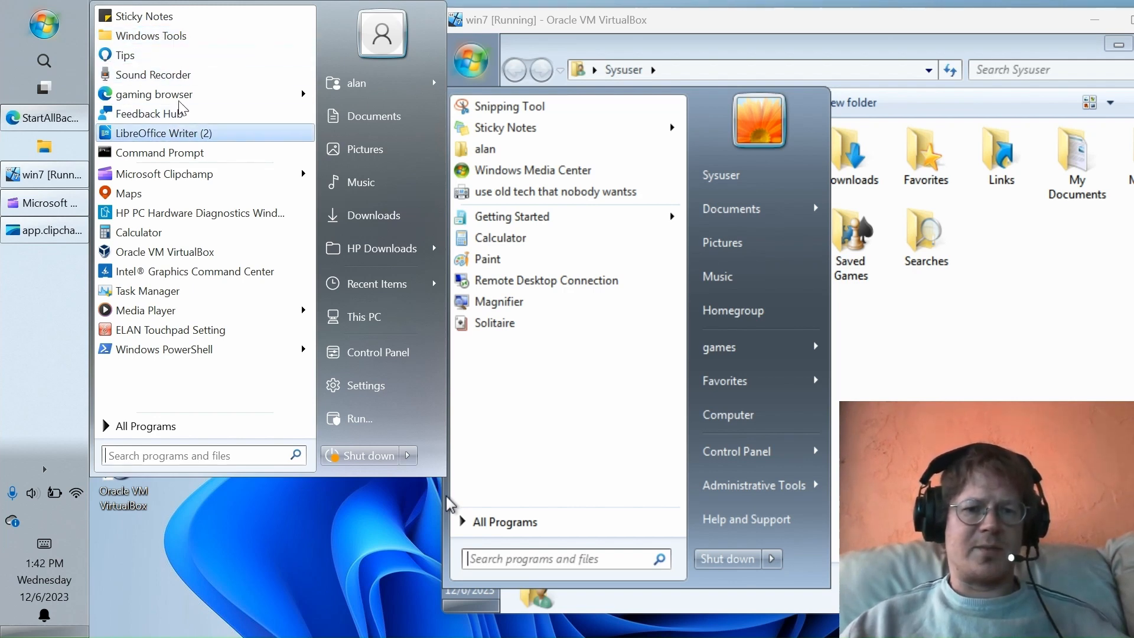
{"action": "mouse_move", "coordinate": [180, 36]}
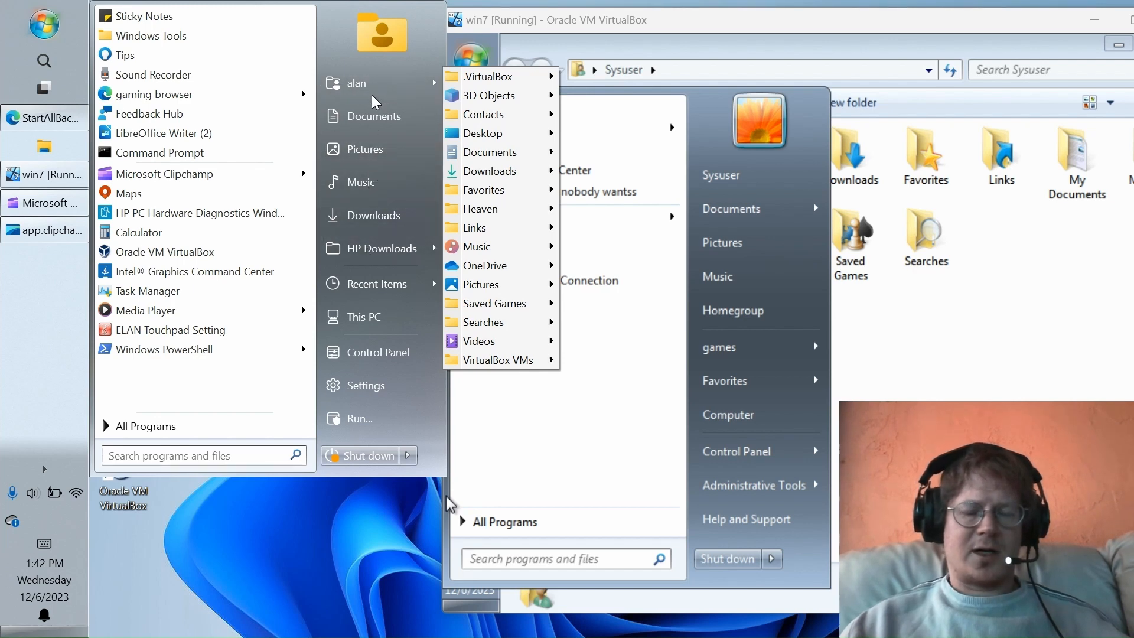
{"action": "mouse_move", "coordinate": [365, 385]}
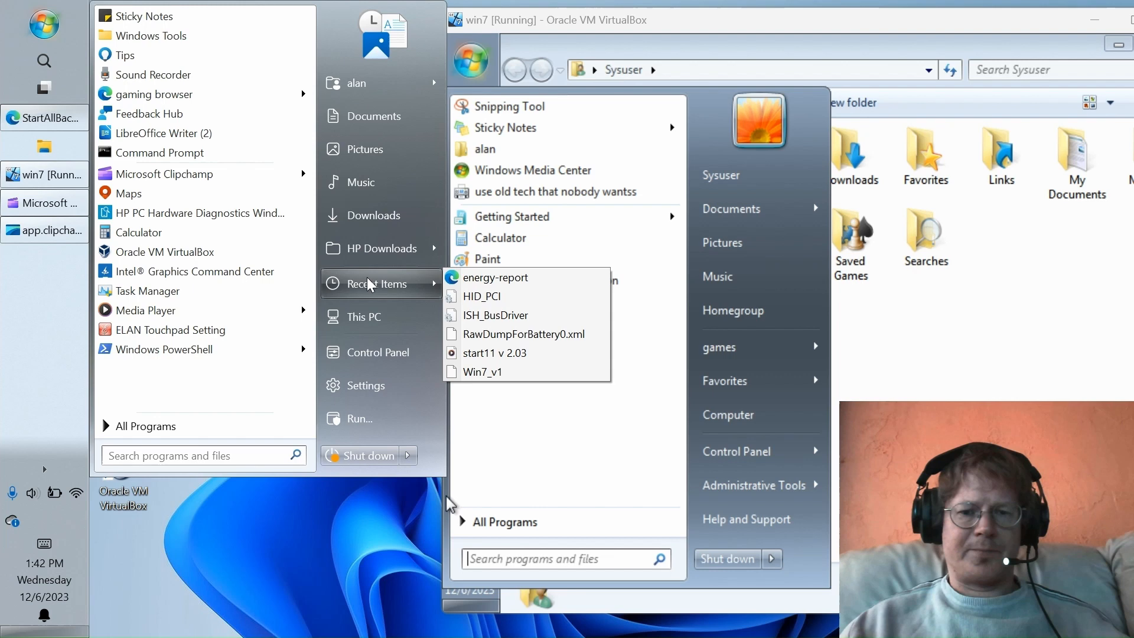
{"action": "mouse_move", "coordinate": [164, 134]}
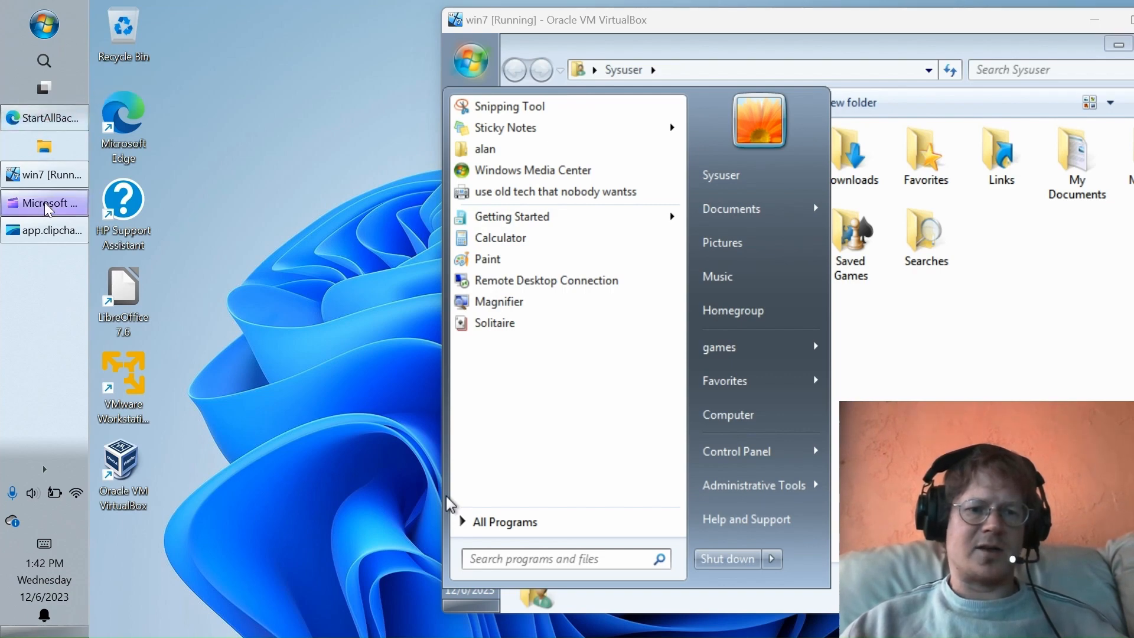
Step: Select the taskbar item to dismiss the Windows 7 Start menu over the Sysuser folder
{"action": "left_click", "coordinate": [44, 202]}
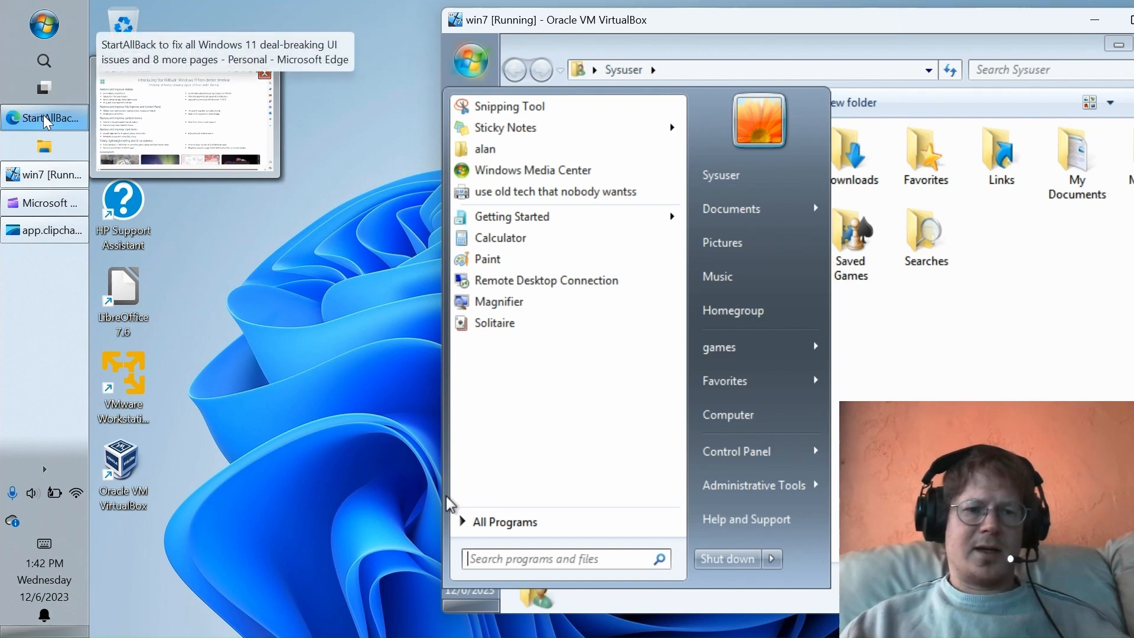
{"action": "mouse_move", "coordinate": [244, 264]}
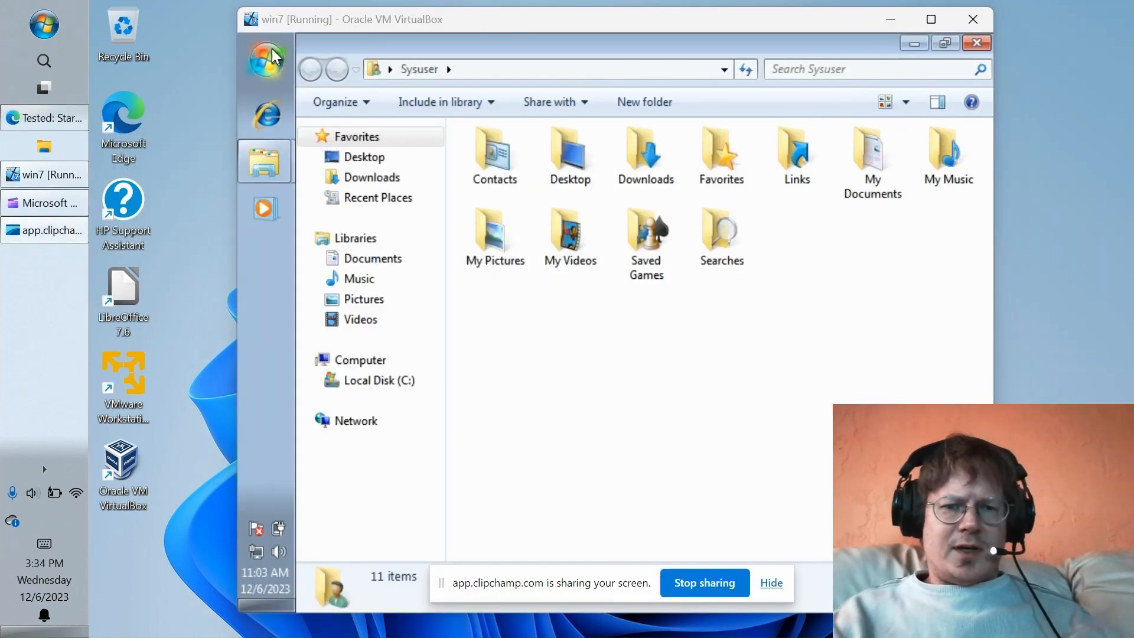
Step: Open the Windows 7 Start menu in the repositioned VM window
{"action": "left_click", "coordinate": [265, 59]}
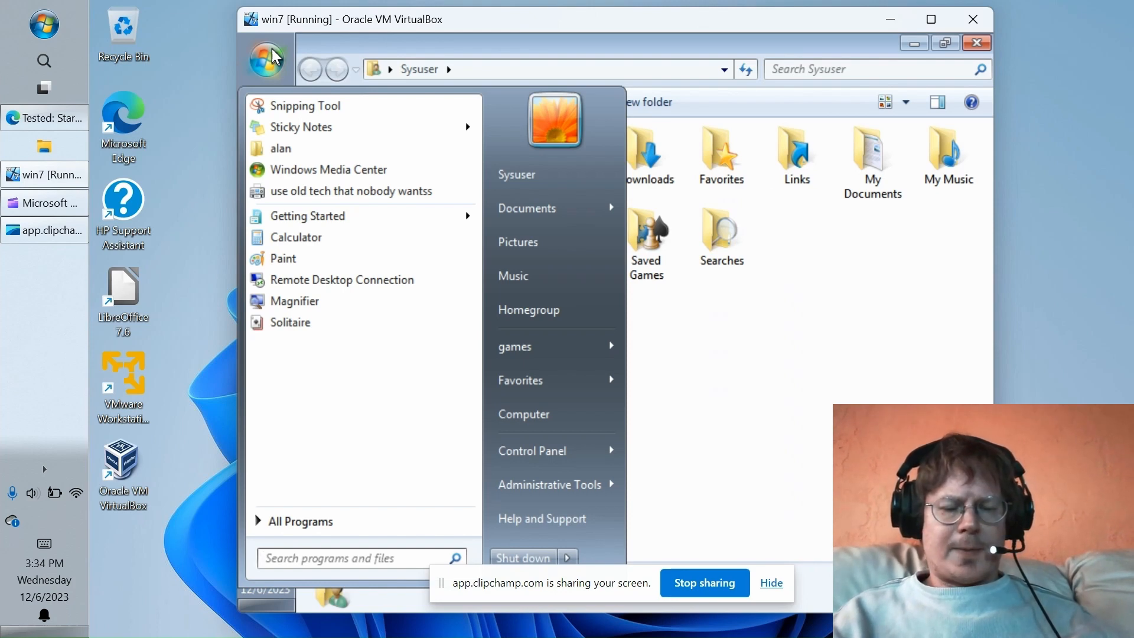
{"action": "mouse_move", "coordinate": [62, 264]}
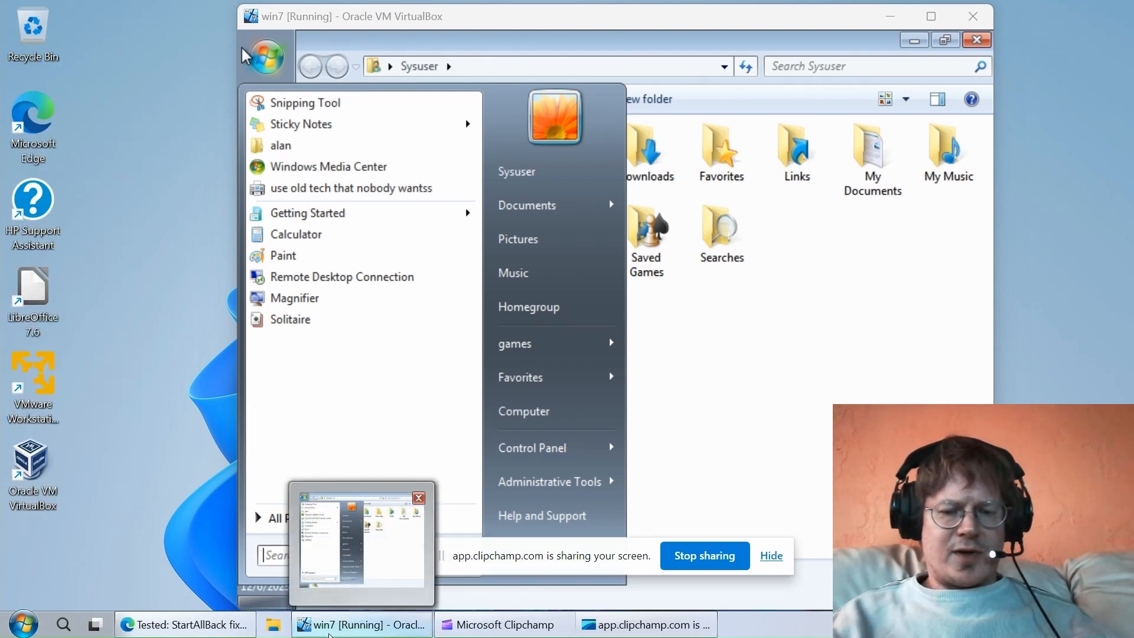
{"action": "mouse_move", "coordinate": [180, 595]}
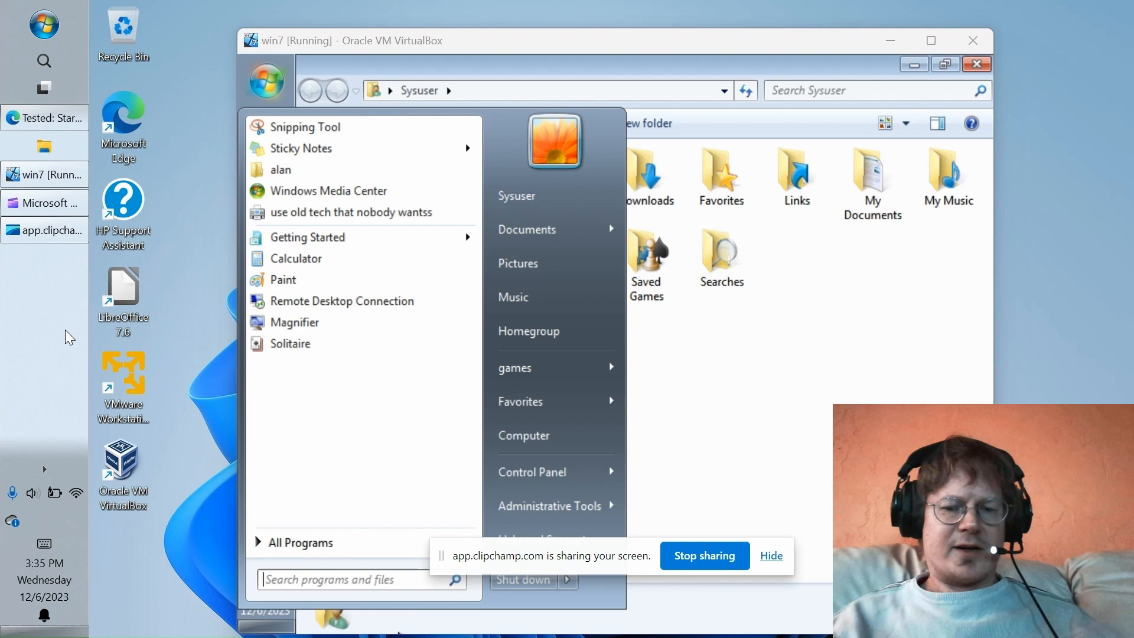
{"action": "mouse_move", "coordinate": [289, 342]}
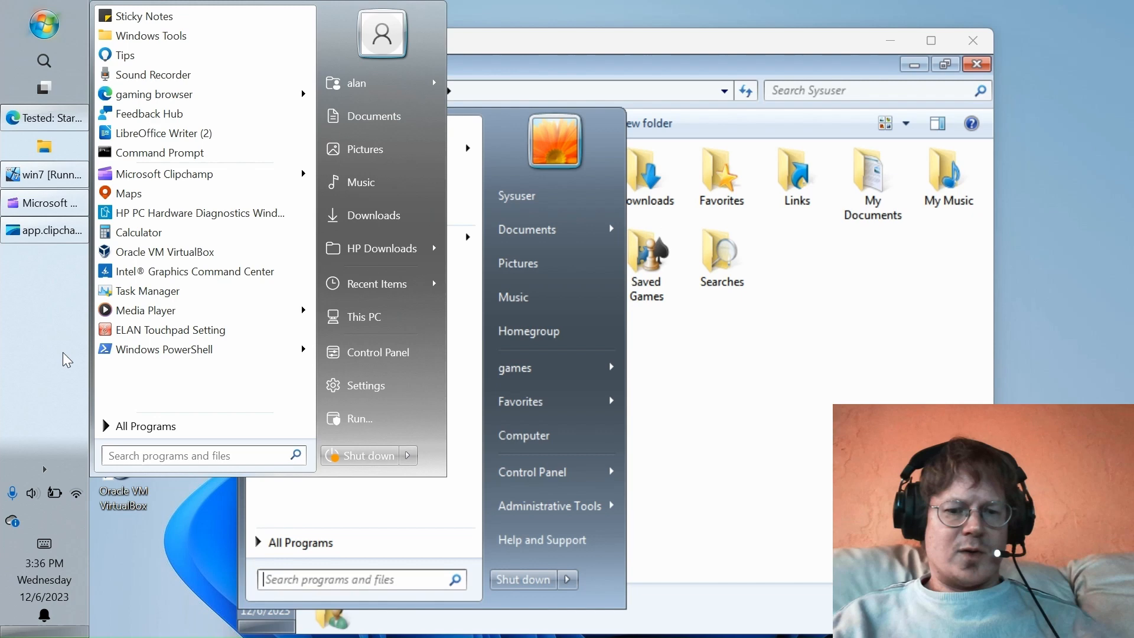
{"action": "mouse_move", "coordinate": [144, 427]}
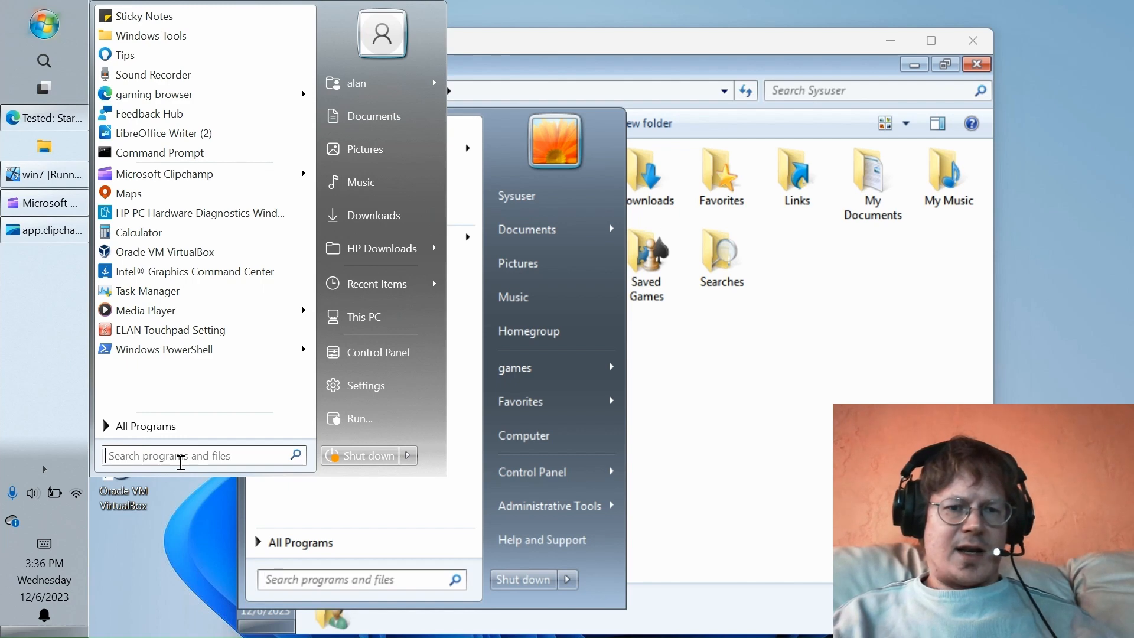
Step: Search the StartAllBack Start menu for gaming
{"action": "type", "text": "g"}
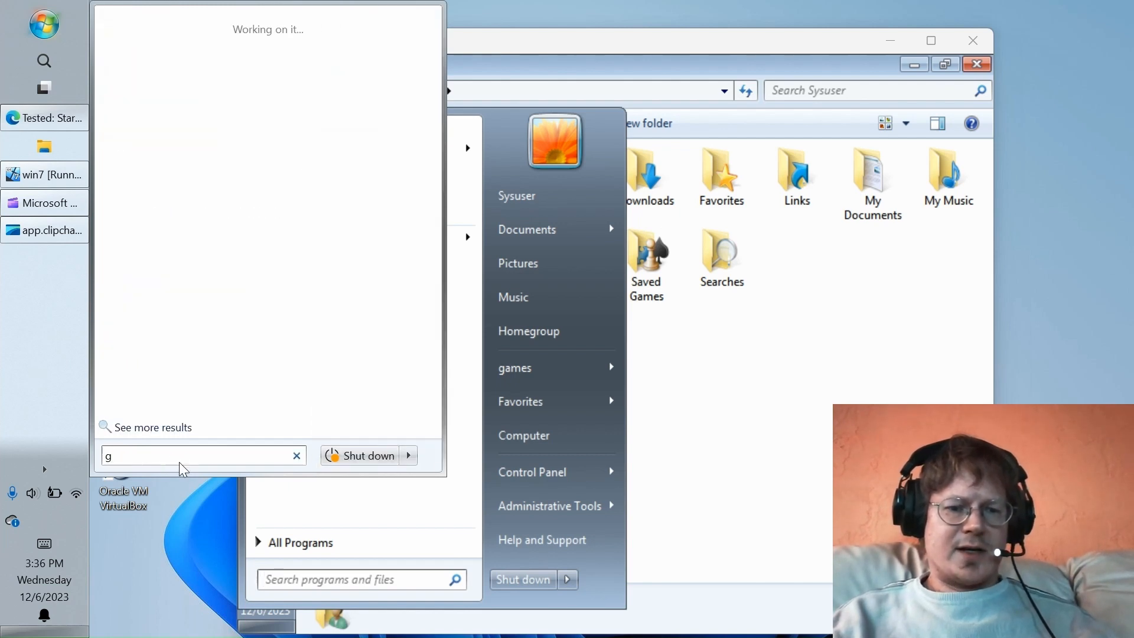
{"action": "type", "text": "aming"}
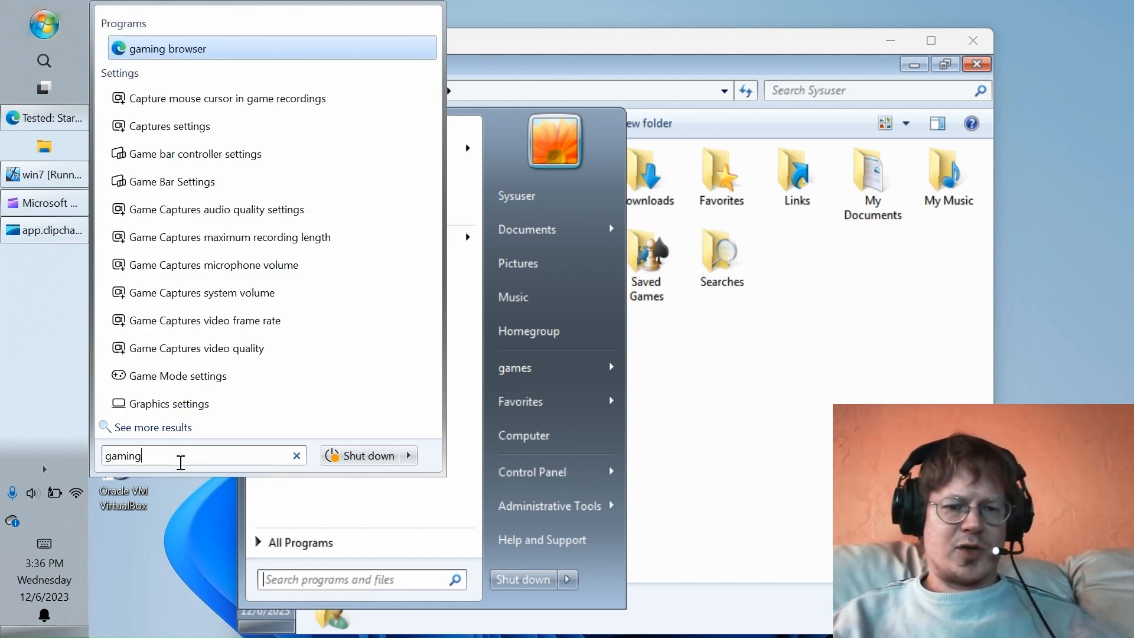
{"action": "mouse_move", "coordinate": [201, 292]}
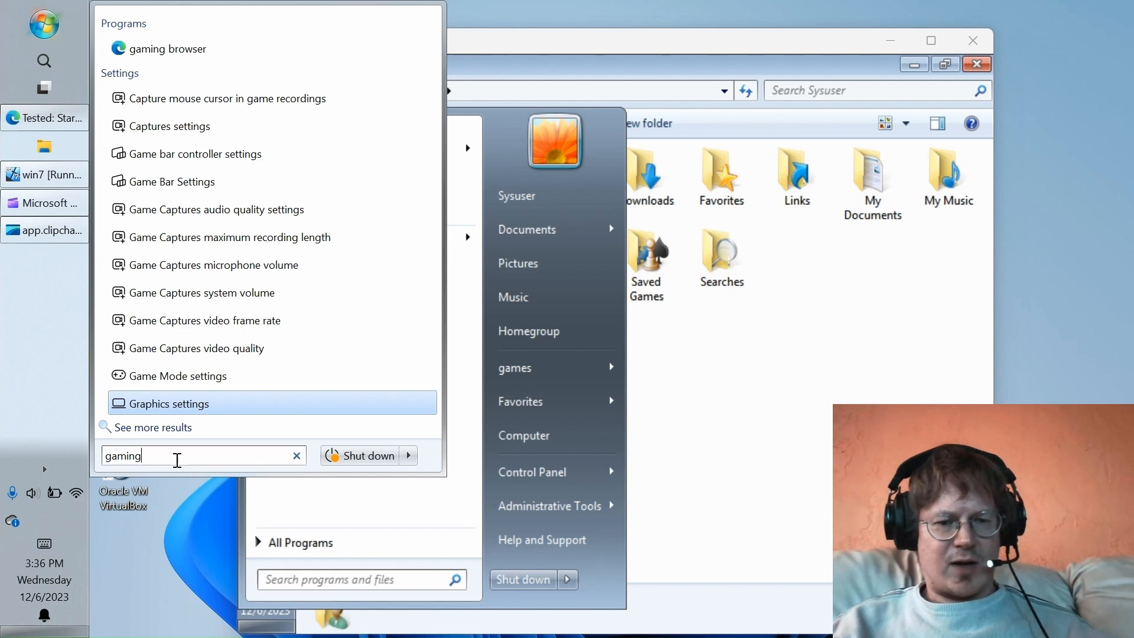
{"action": "mouse_move", "coordinate": [199, 98]}
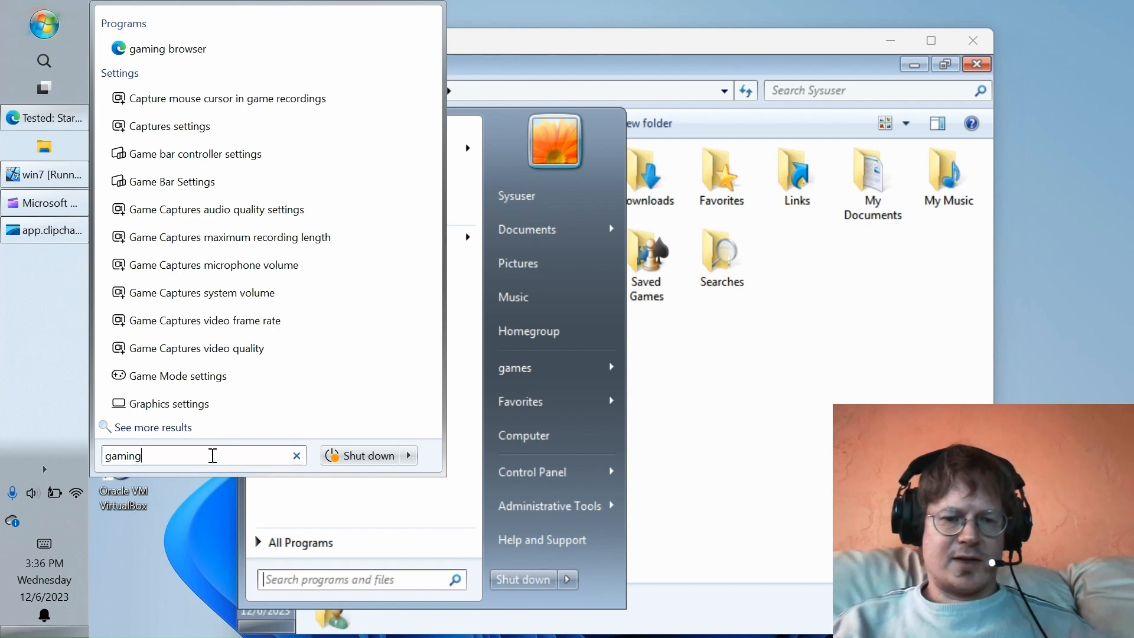
Step: Clear the gaming search and search for edge instead
{"action": "left_click", "coordinate": [297, 454]}
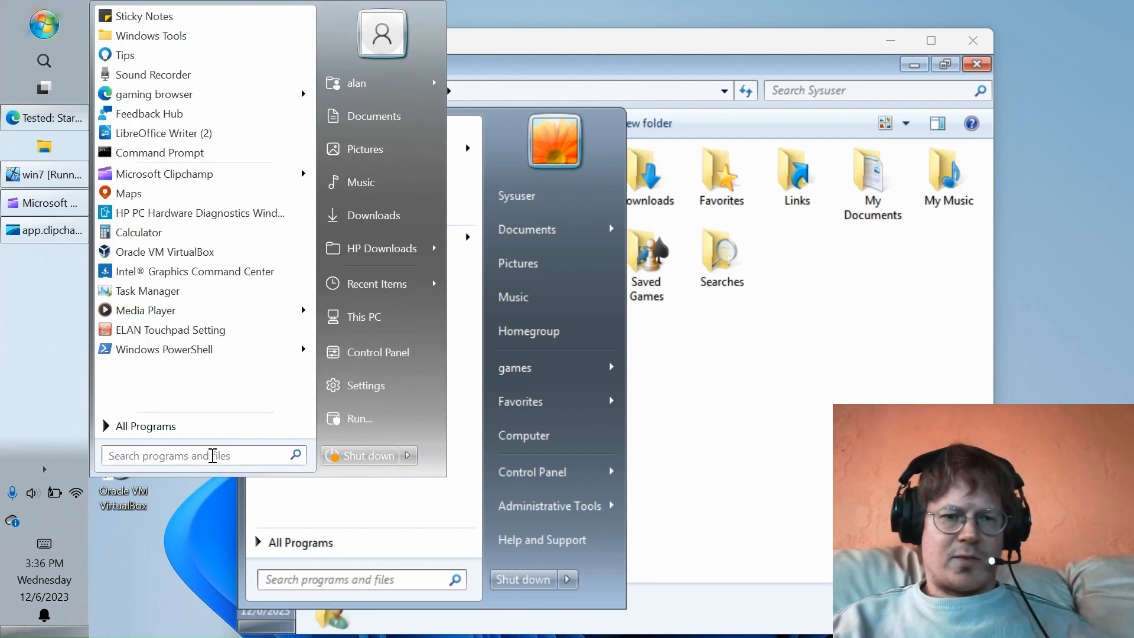
{"action": "type", "text": "e"}
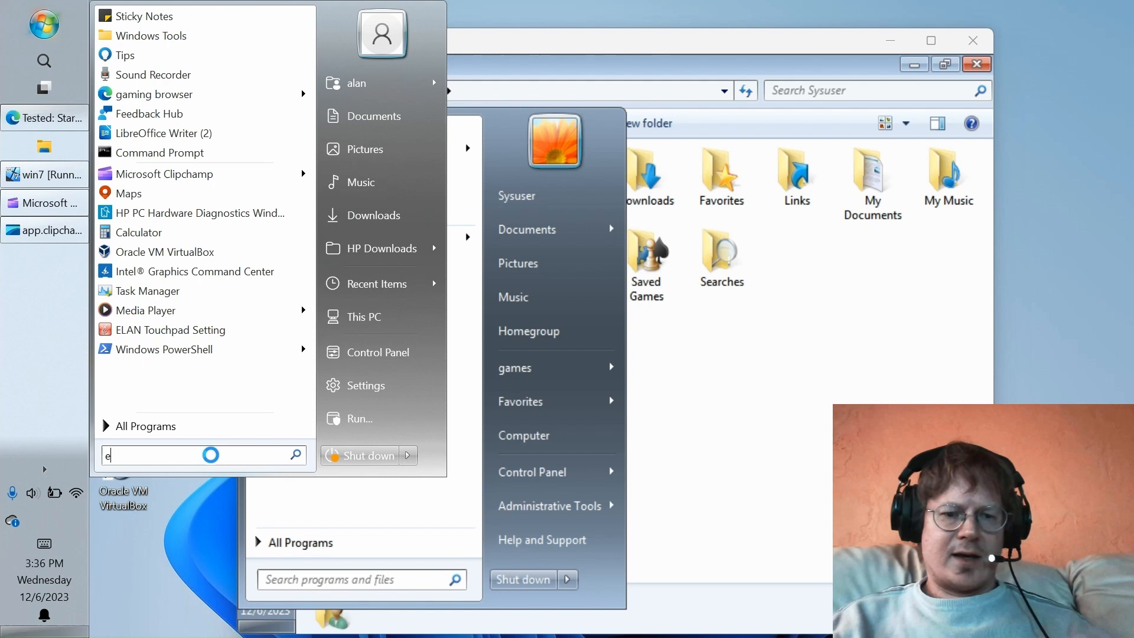
{"action": "type", "text": "dge"}
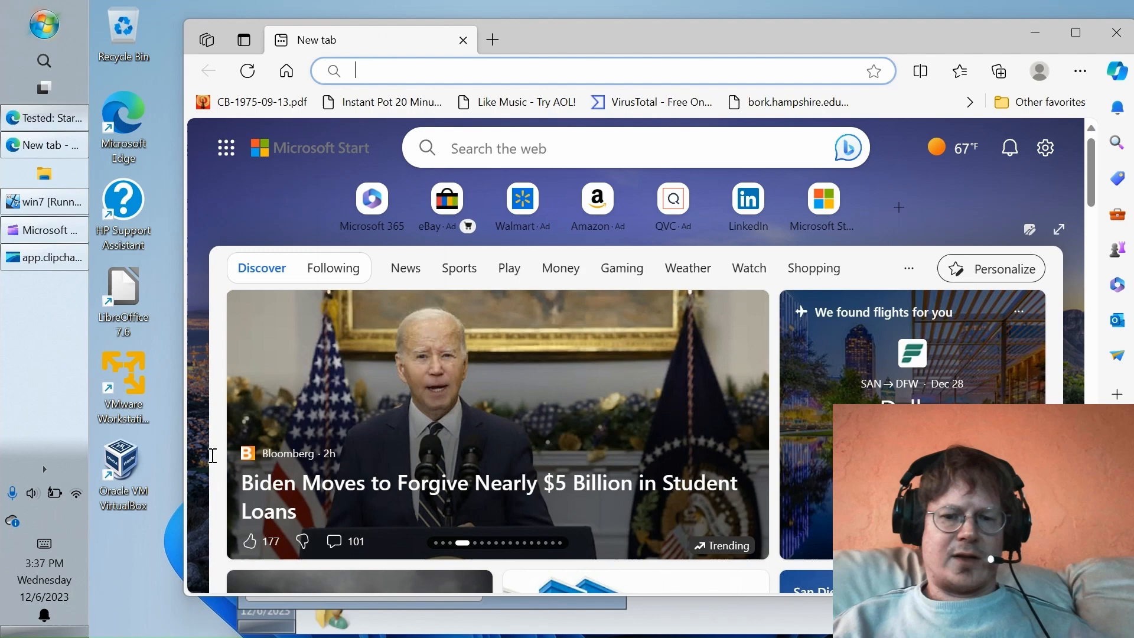
Step: Launch Microsoft Edge showing the Microsoft Start new tab page
{"action": "left_click", "coordinate": [44, 24]}
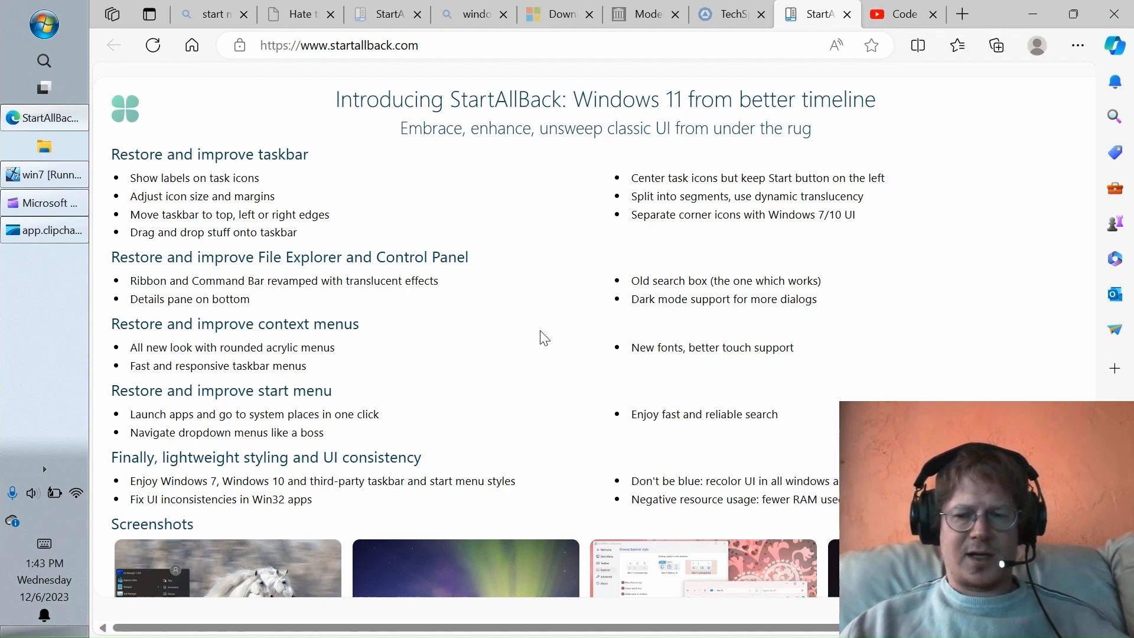
Step: Scroll the StartAllBack homepage down to the Download v3.7 and purchase sections
{"action": "scroll", "scroll_direction": "down", "scroll_amount": 3}
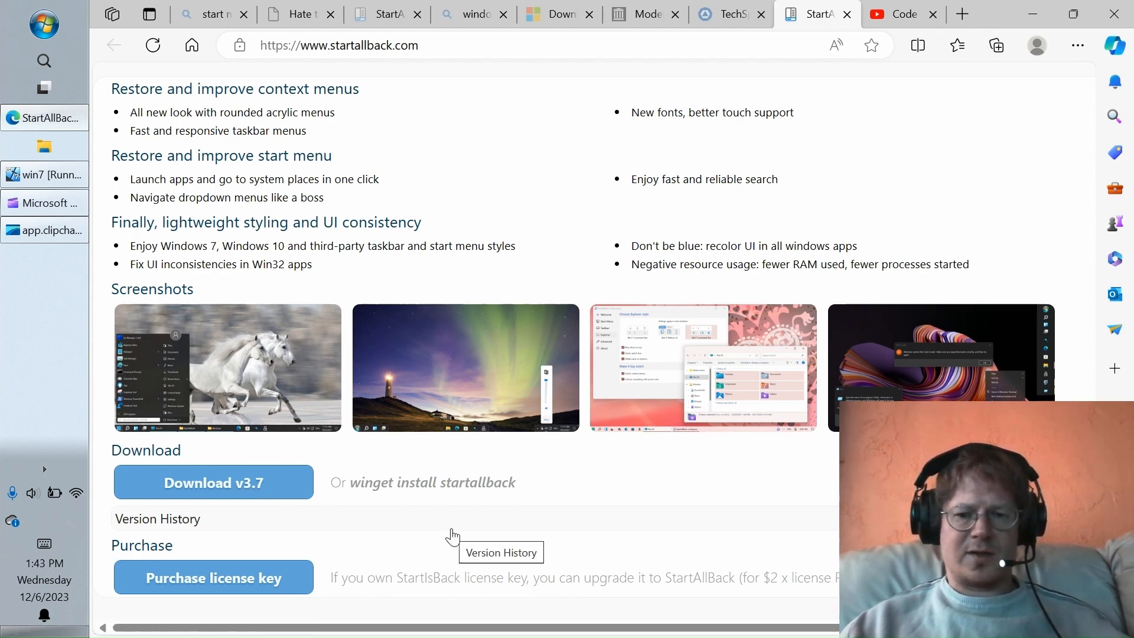
{"action": "mouse_move", "coordinate": [504, 202]}
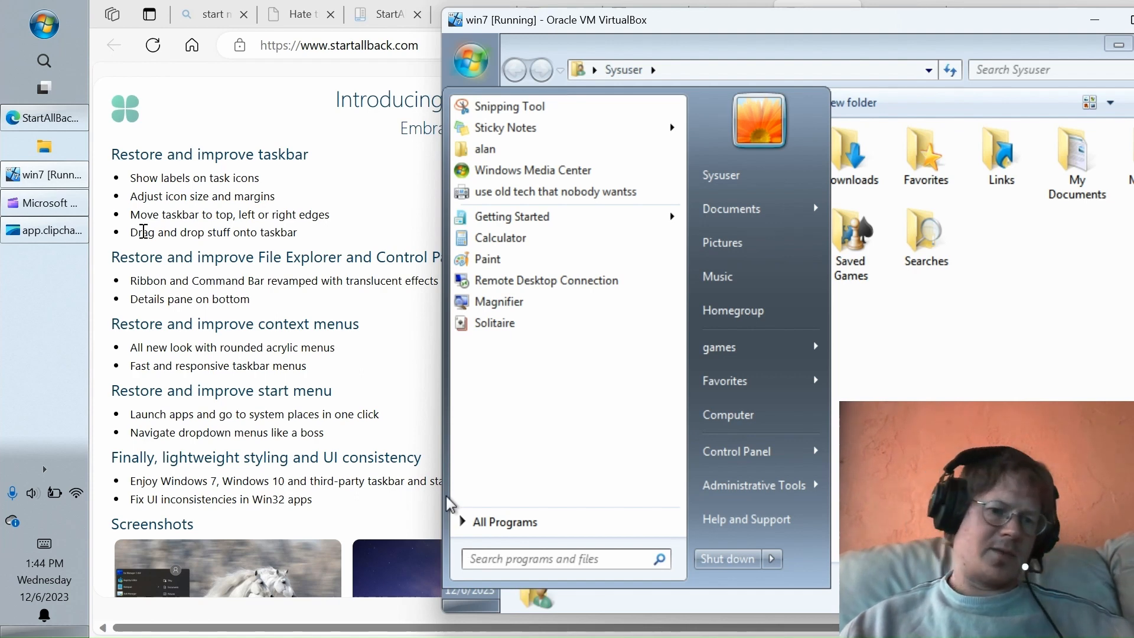
{"action": "mouse_move", "coordinate": [45, 175]}
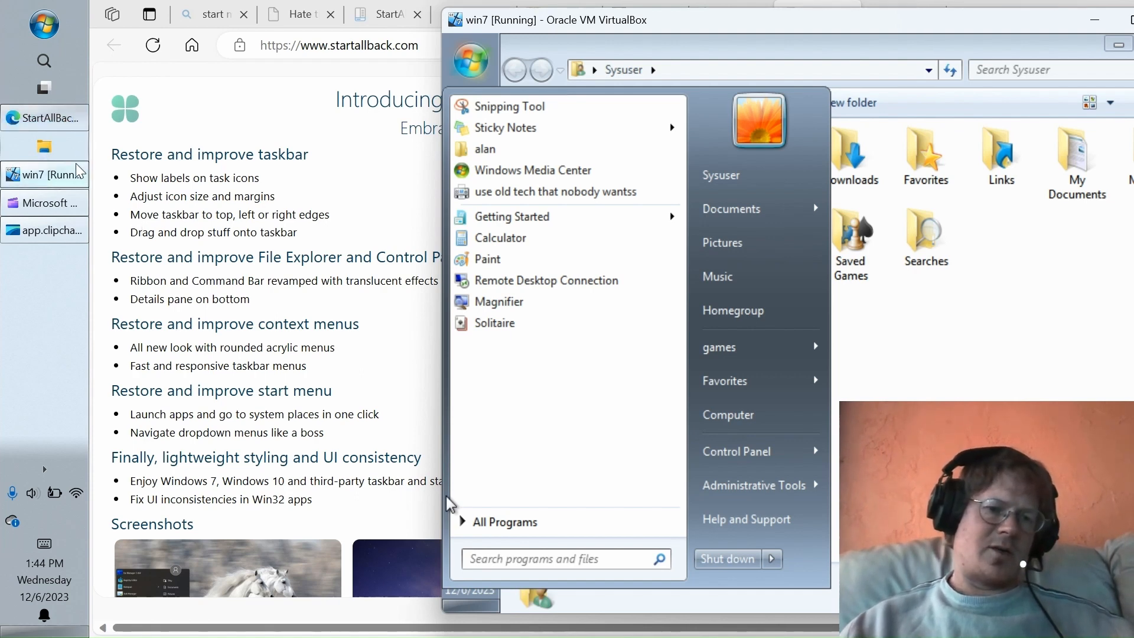